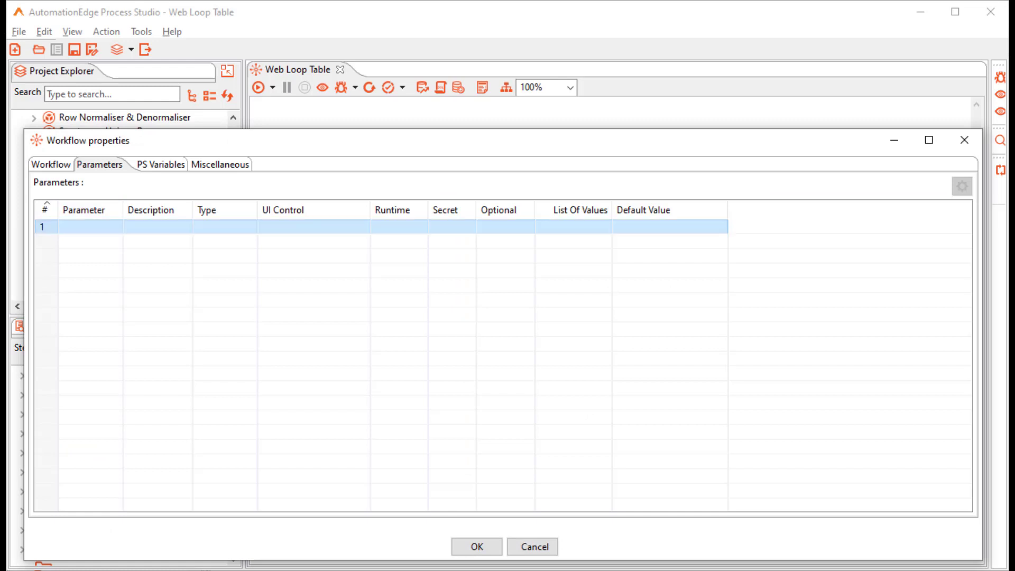
# - Add an AELogin credential parameter with Runtime false and the stored username and password
pyautogui.write('AELogin')
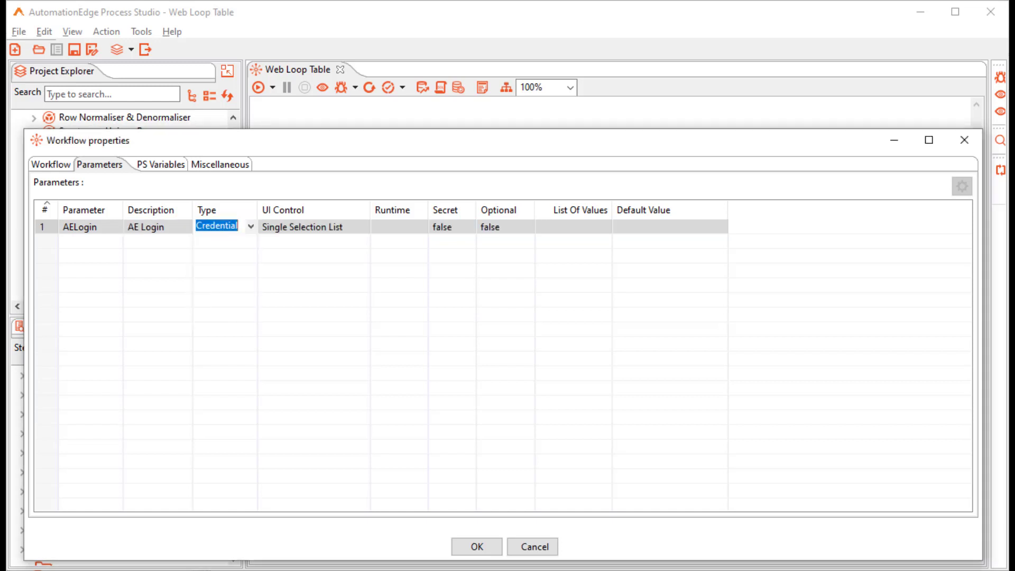
pyautogui.click(420, 227)
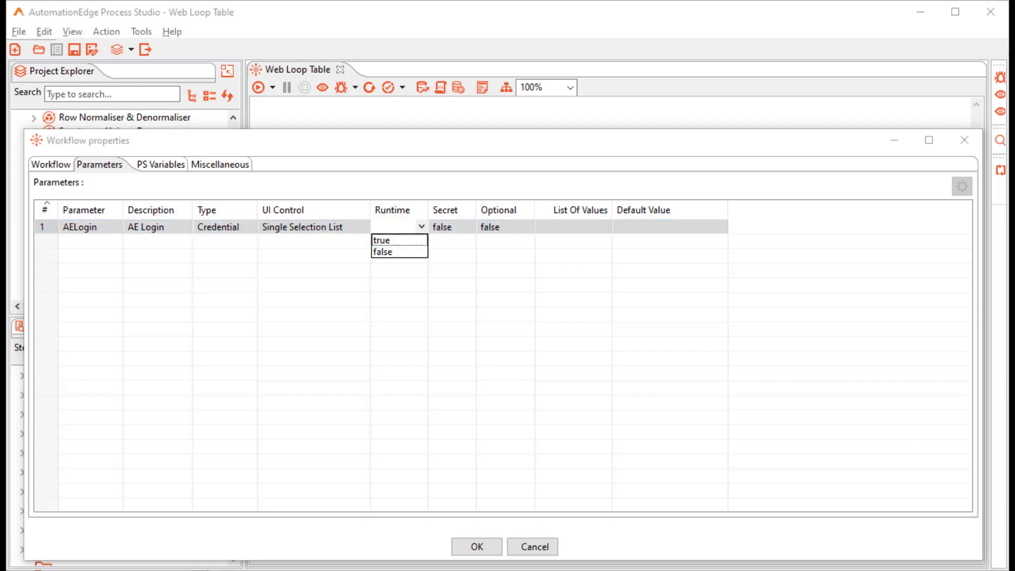
pyautogui.click(382, 252)
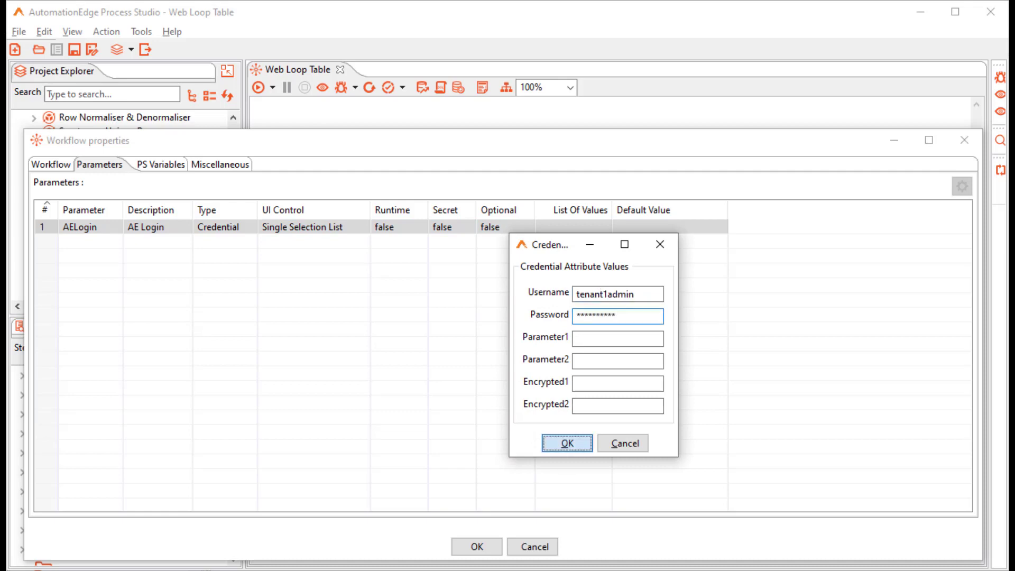
pyautogui.click(564, 443)
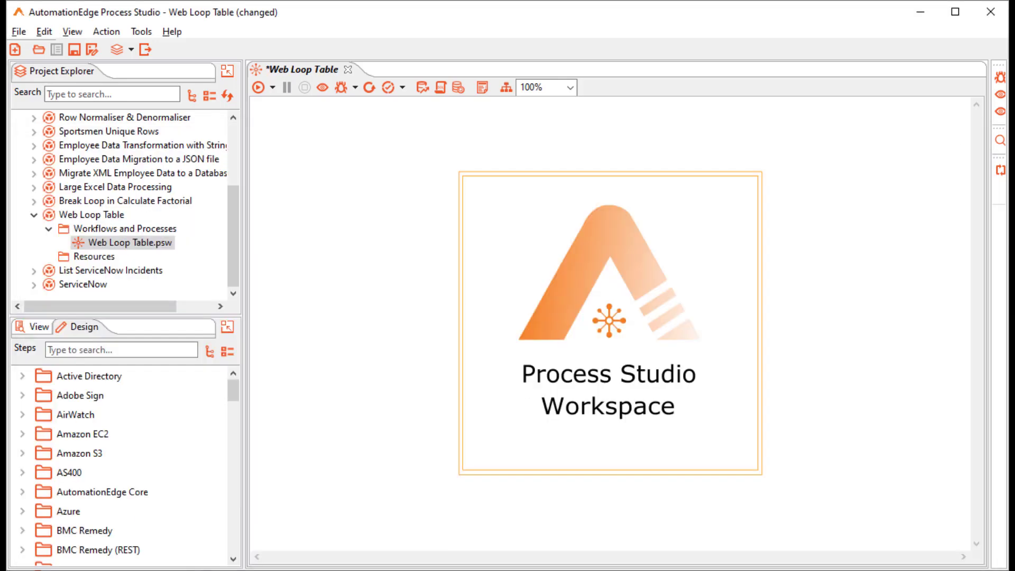
# - Add a Start Browser step using Google Chrome with URL https:/127.0.0.1:8443/aeui
pyautogui.write('Start Browser')
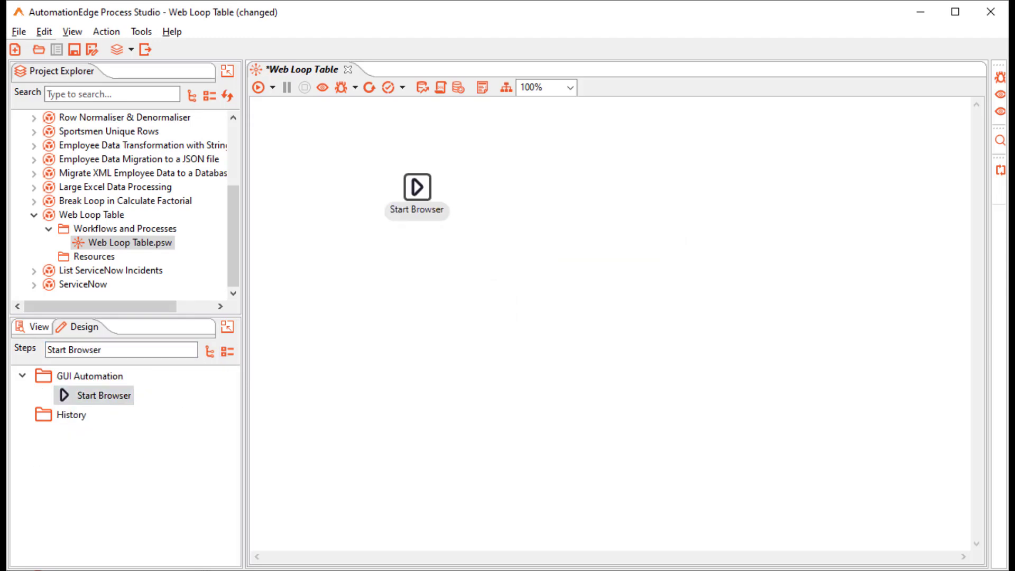
pyautogui.doubleClick(417, 187)
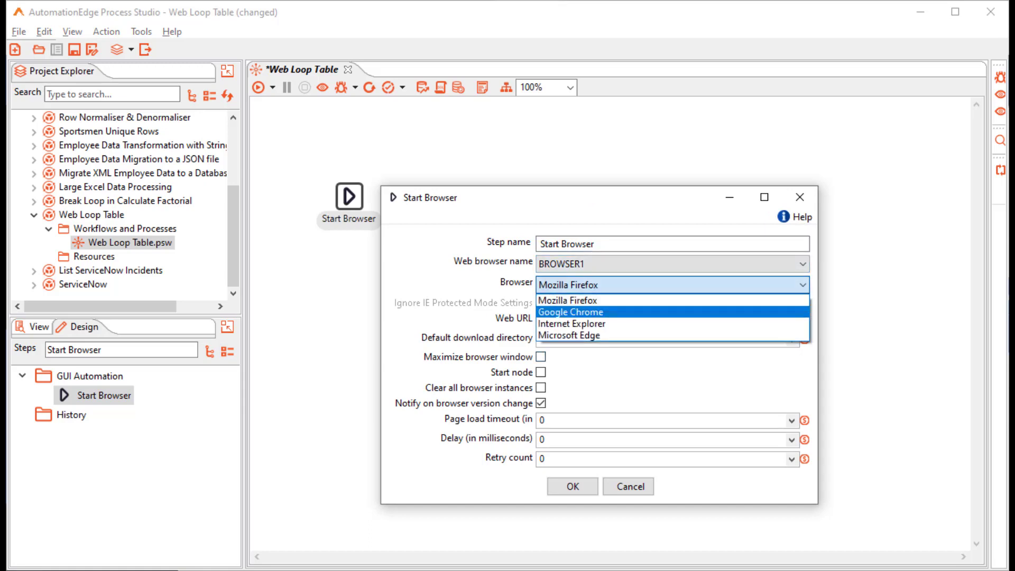
pyautogui.click(564, 311)
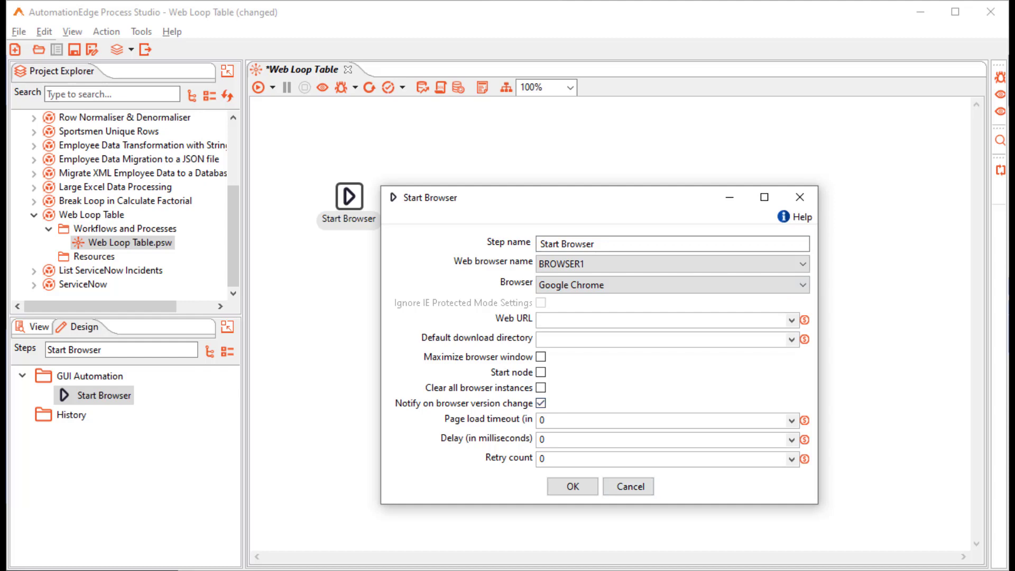
pyautogui.write('https:/127.0.0.1:8443/aeui')
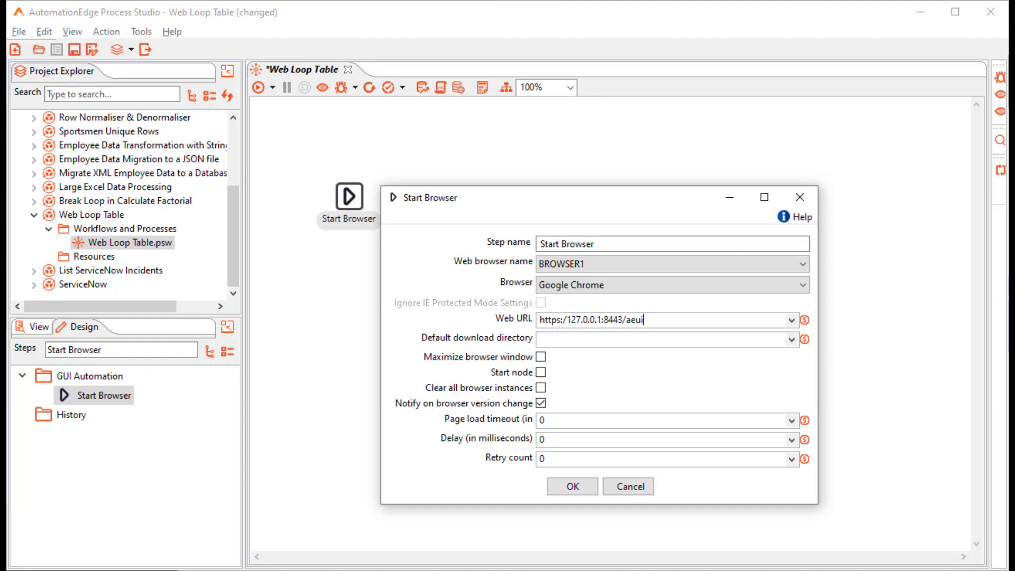
# - Enable Maximize, Start node and Clear all instances, with Delay 200000 ms, and confirm
pyautogui.click(540, 357)
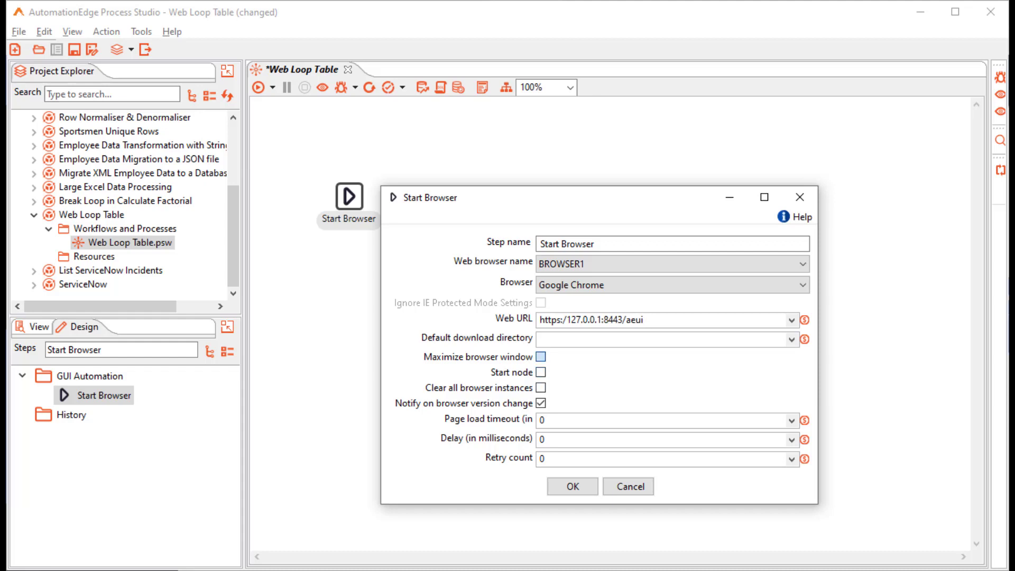
pyautogui.click(540, 356)
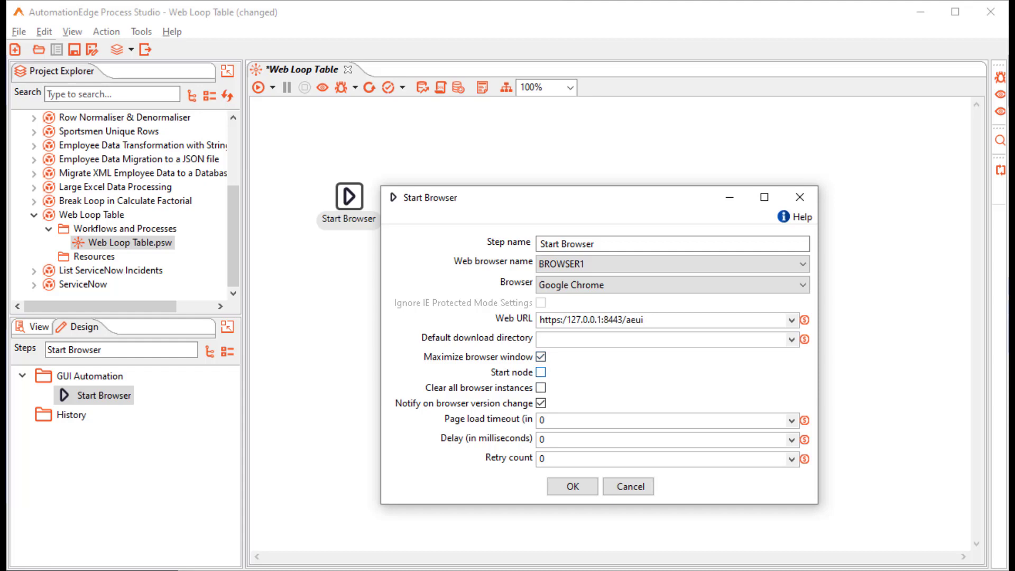
pyautogui.click(540, 371)
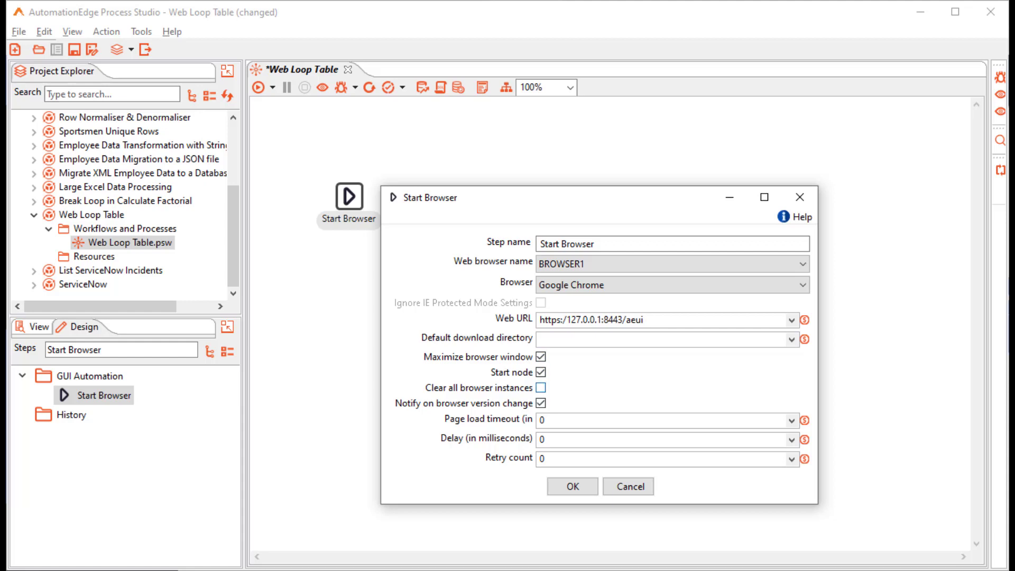
pyautogui.click(540, 389)
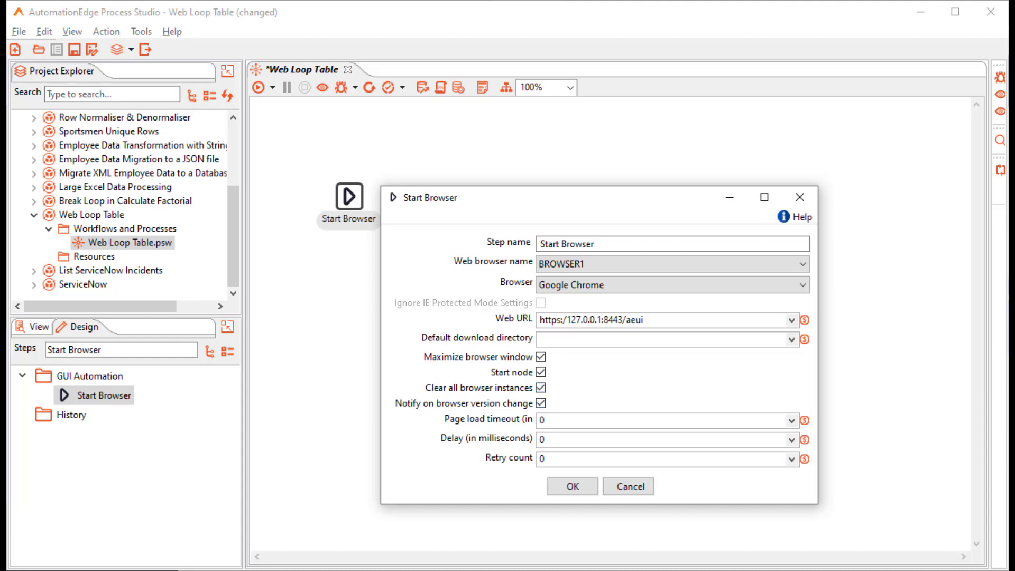
pyautogui.click(647, 440)
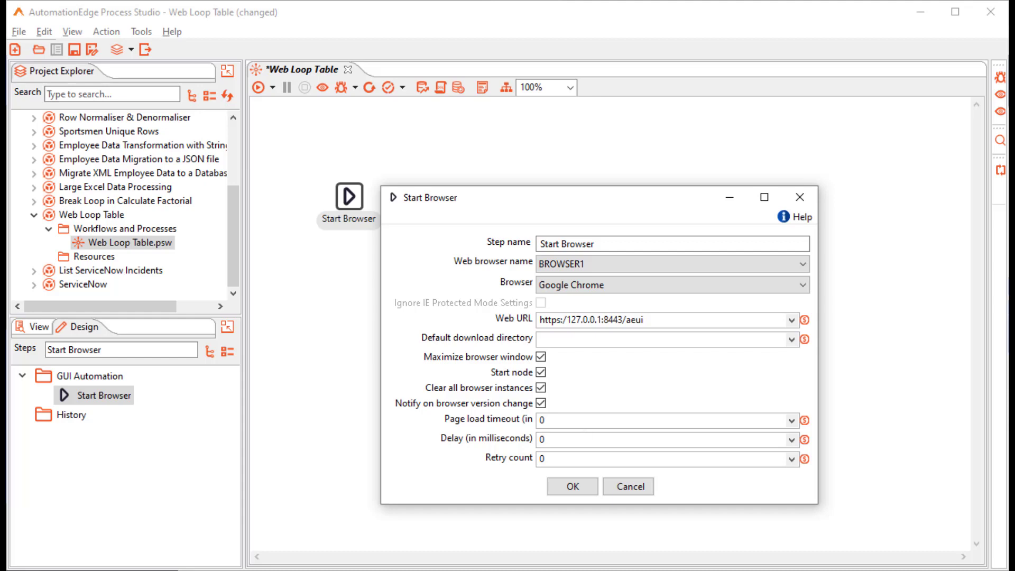
pyautogui.moveTo(560, 458)
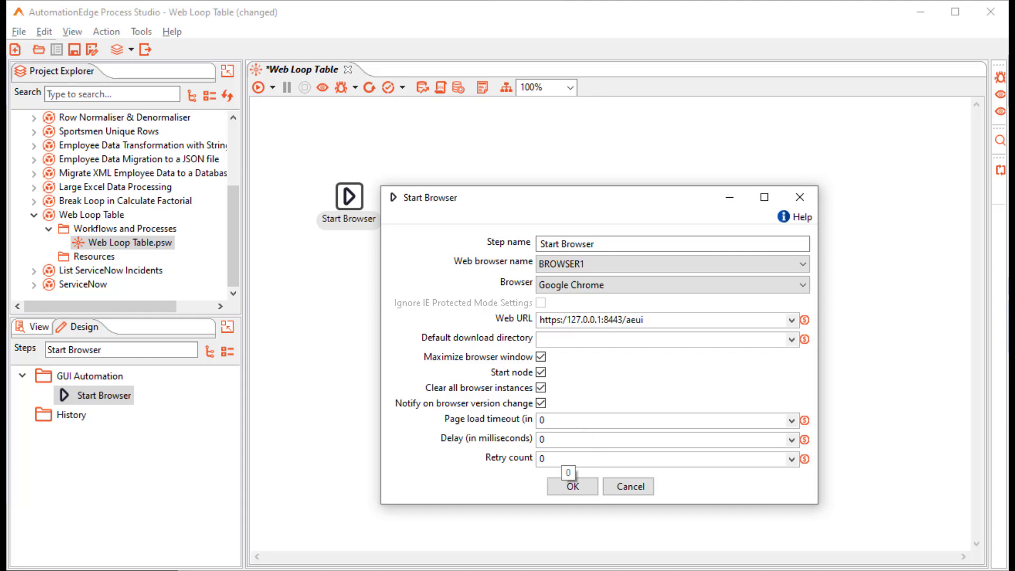
pyautogui.write('2')
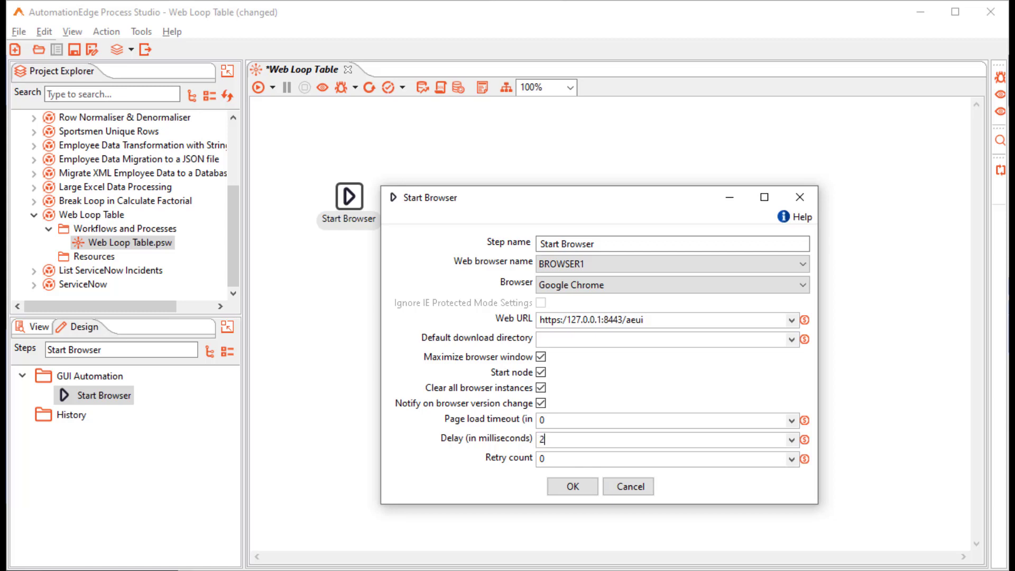
pyautogui.write('00000')
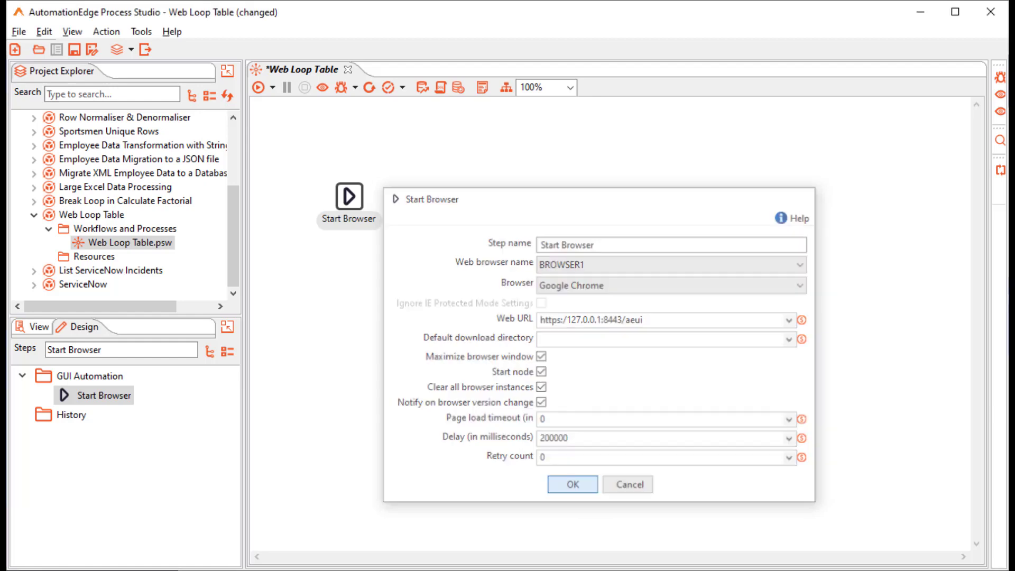
pyautogui.click(570, 483)
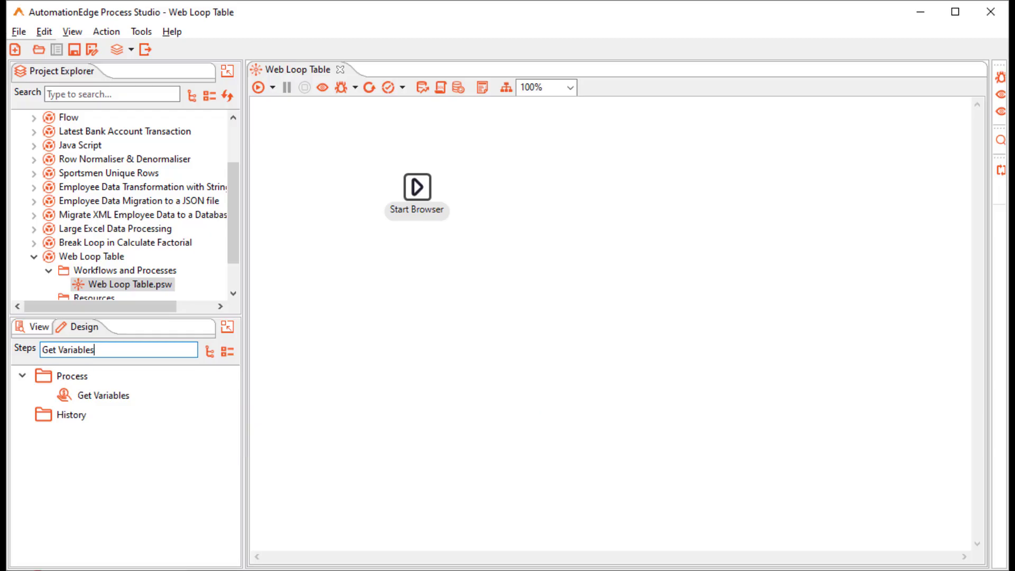
# - Add a Get Variables step reading ${AELogin.Username} and ${AELogin.Password} into AE Username and AE Password
pyautogui.click(102, 394)
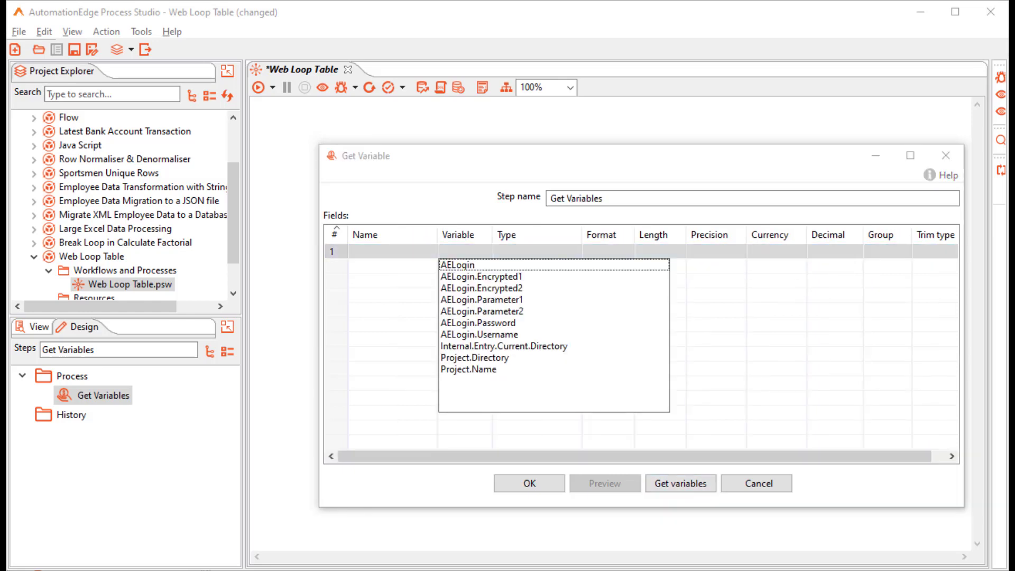
pyautogui.click(479, 334)
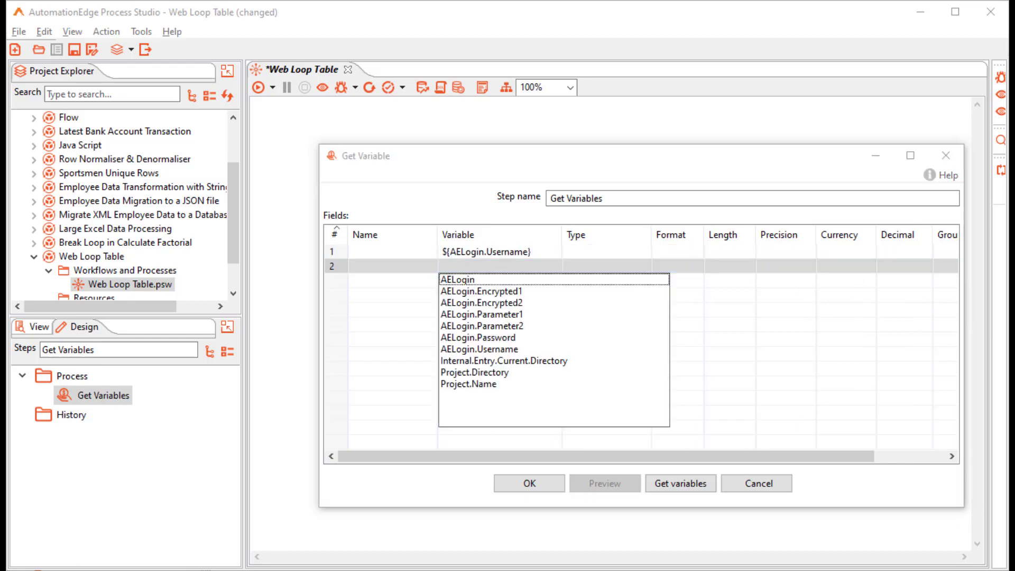
pyautogui.click(478, 337)
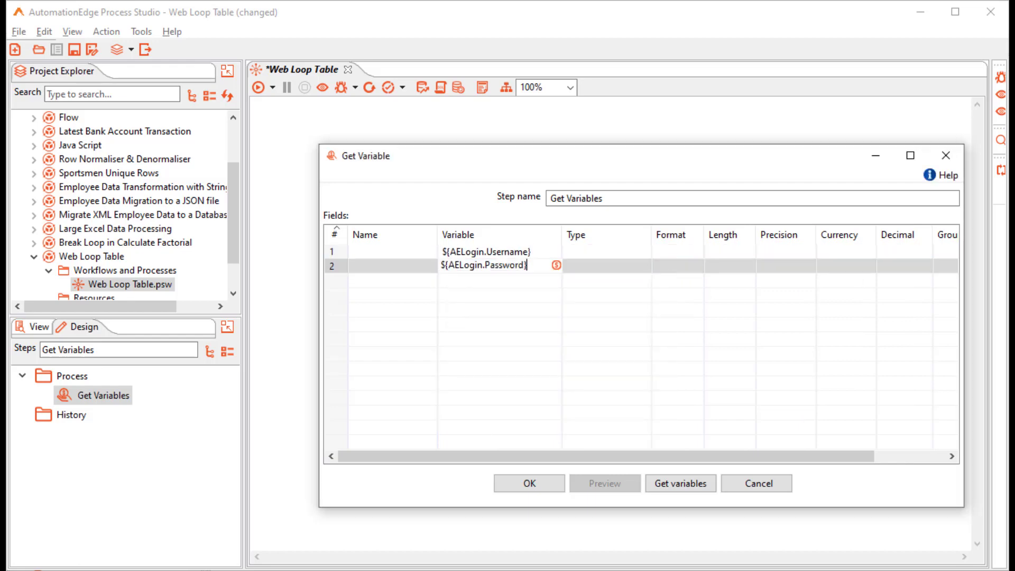
pyautogui.write('AE Password')
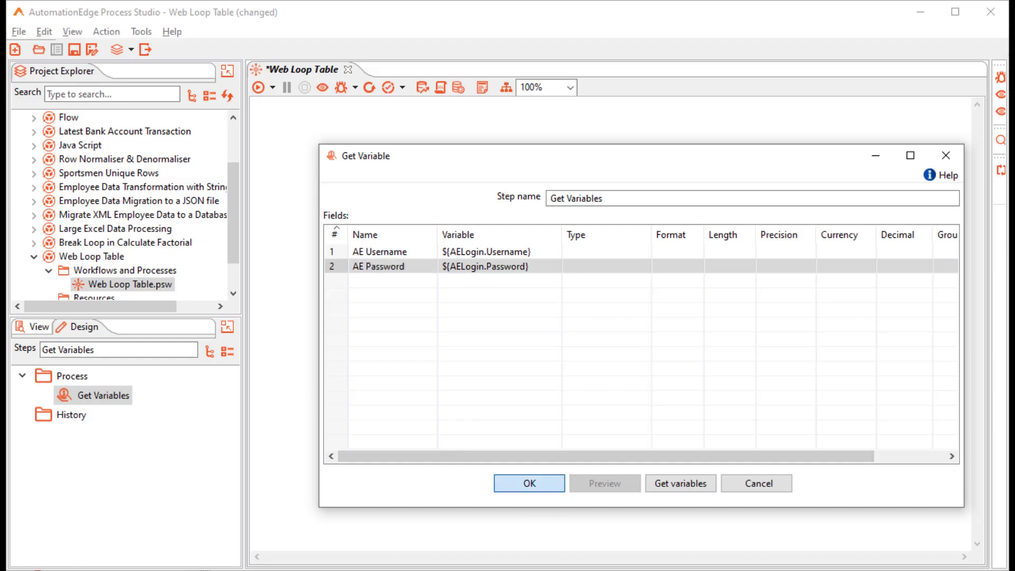
pyautogui.click(529, 483)
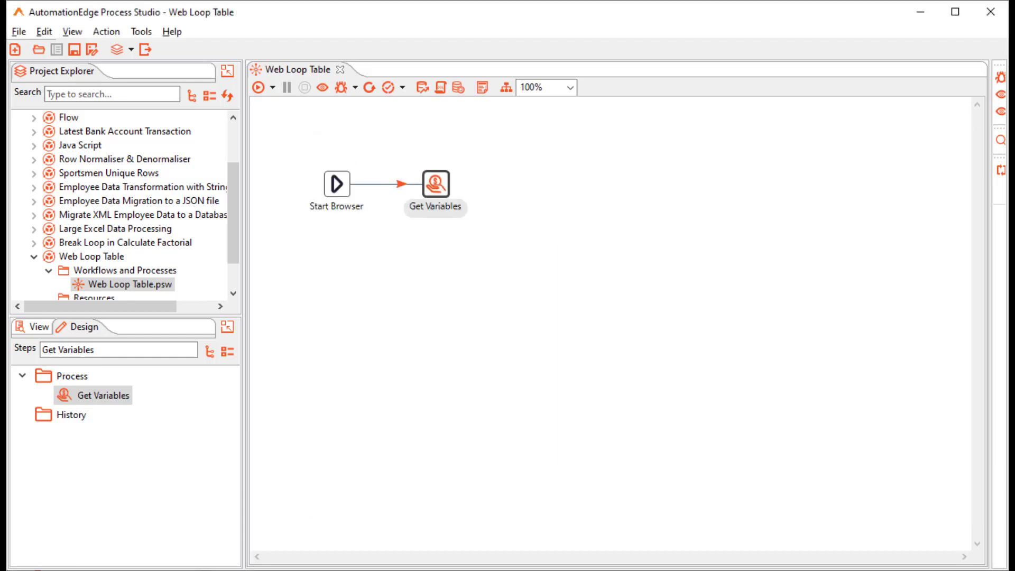
# - Launch GUI Spy from Tools > Spy on the aeui URL in Chrome with Windows unticked
pyautogui.click(141, 31)
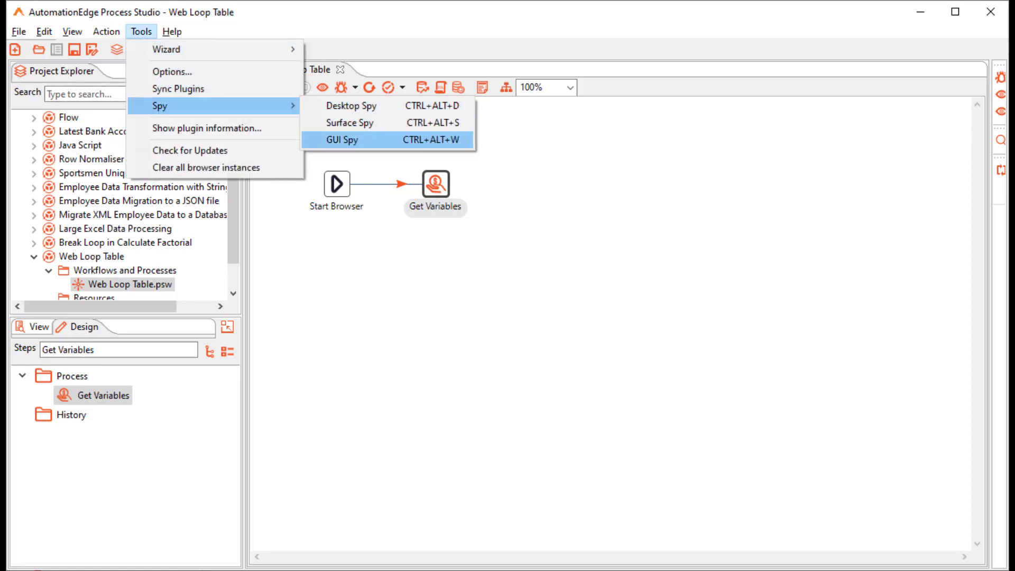
pyautogui.click(341, 139)
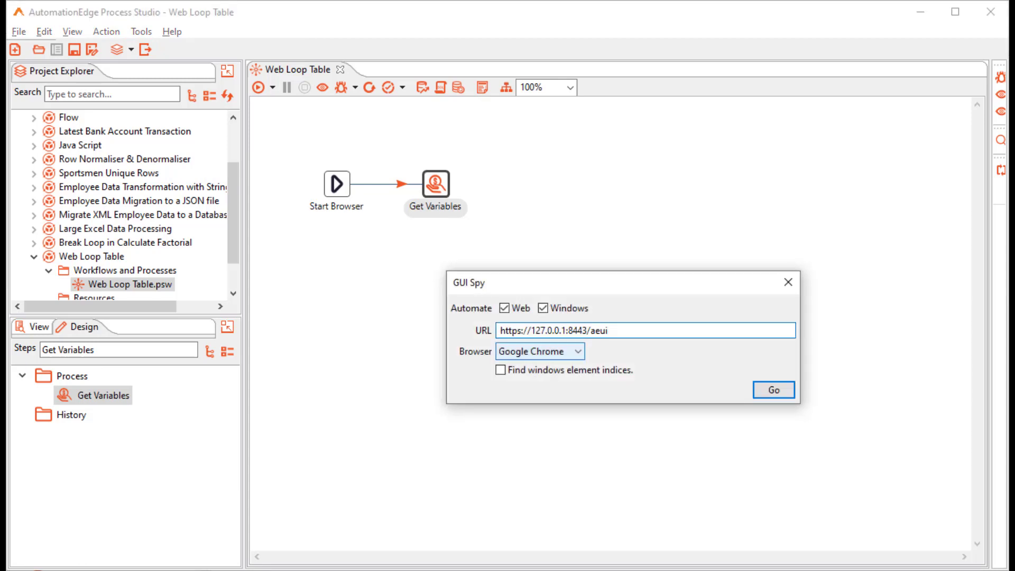
pyautogui.click(644, 330)
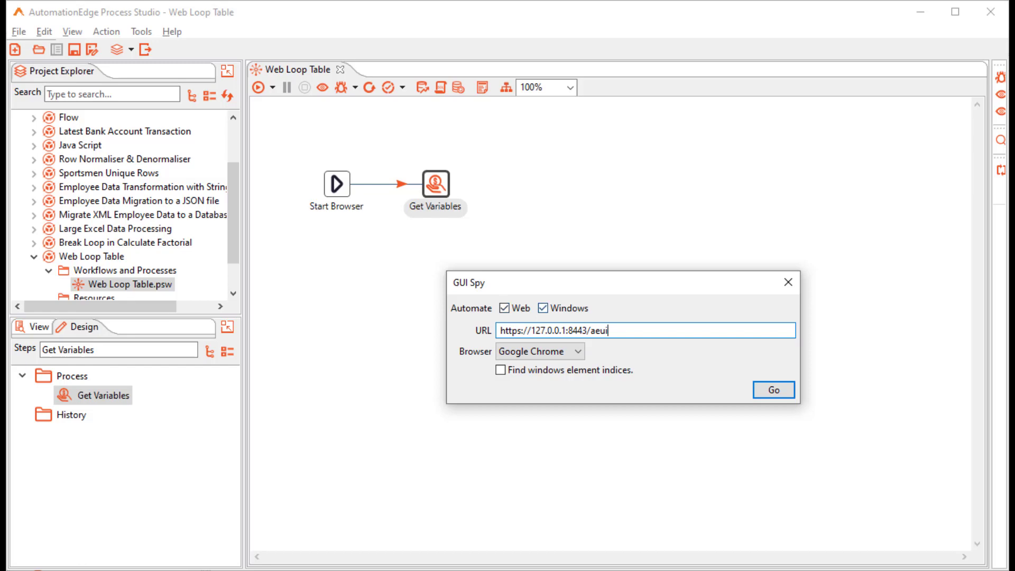
pyautogui.click(531, 308)
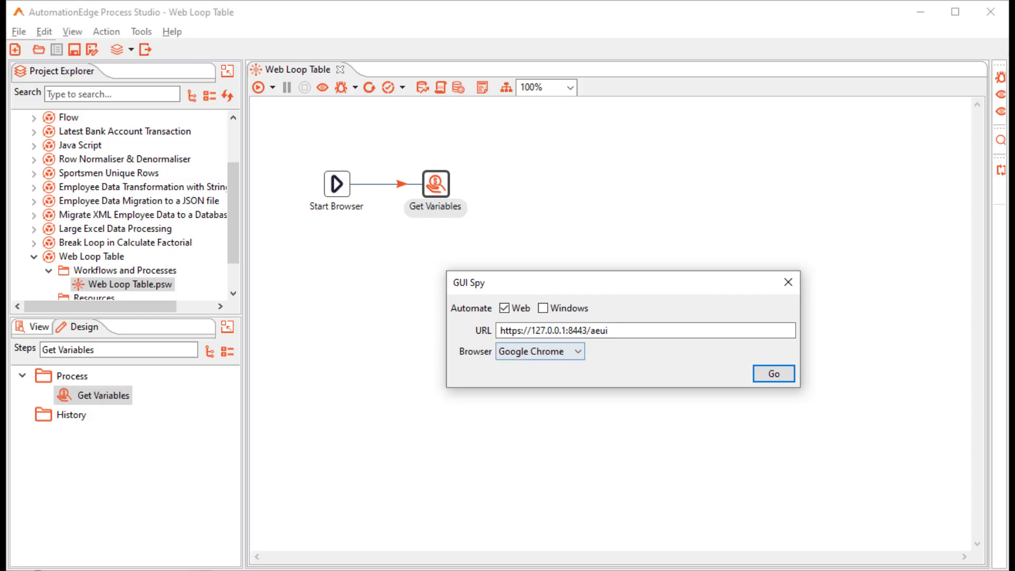
pyautogui.click(773, 374)
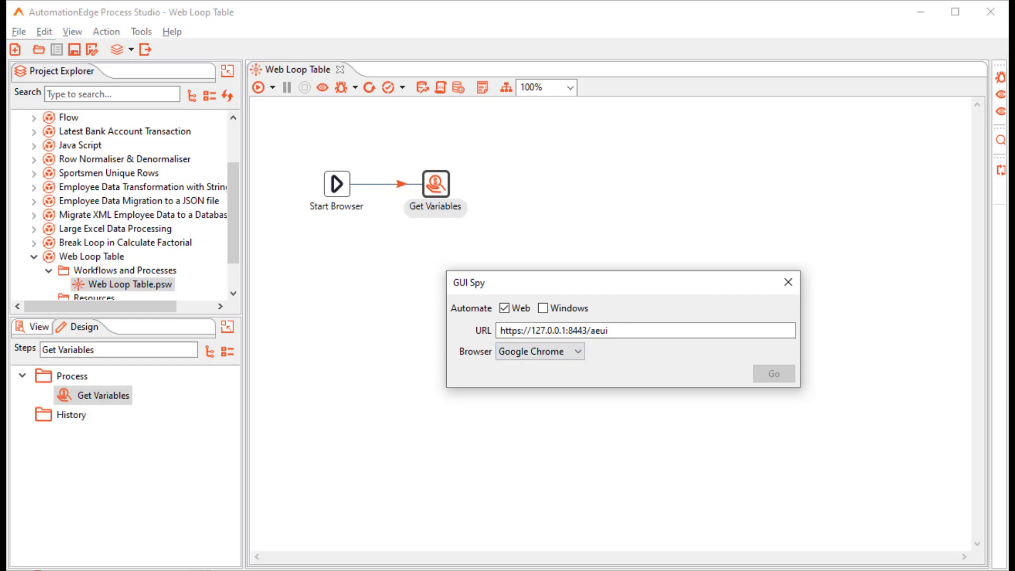
pyautogui.click(773, 373)
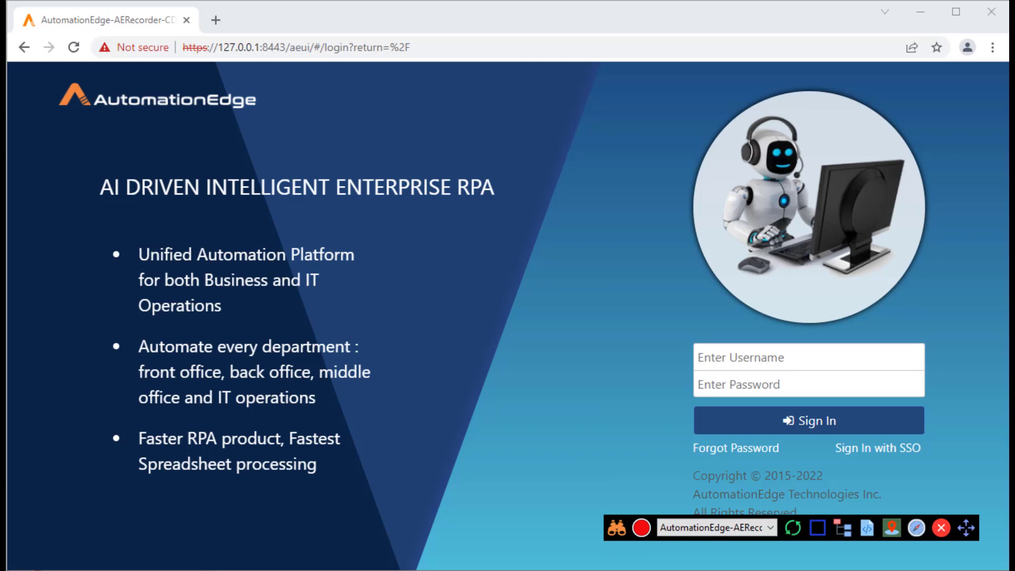
# - Capture the username field and generate a new composite step setting its value to ${AELogin.Username}
pyautogui.click(808, 357)
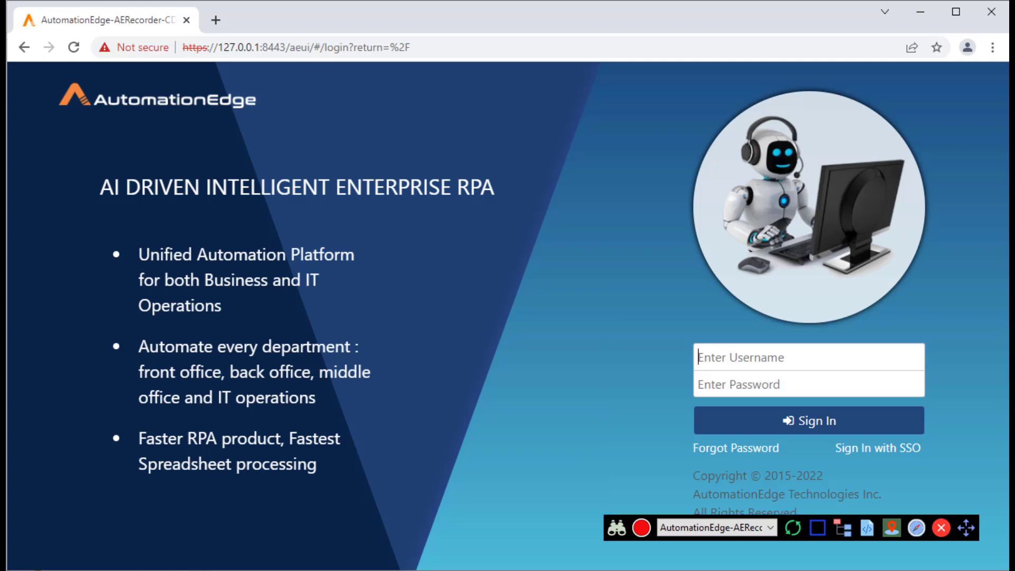
pyautogui.click(808, 356)
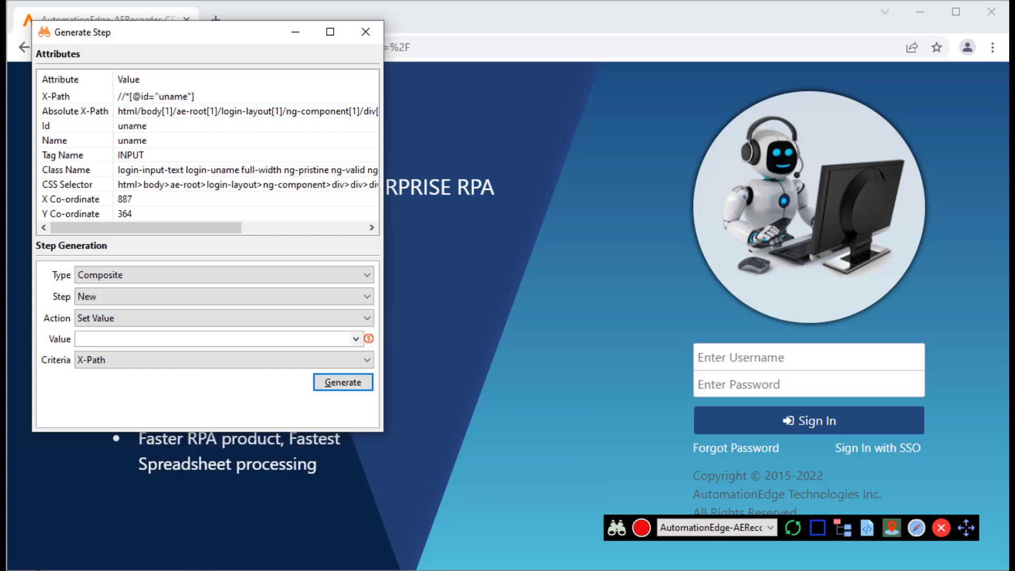
pyautogui.click(359, 339)
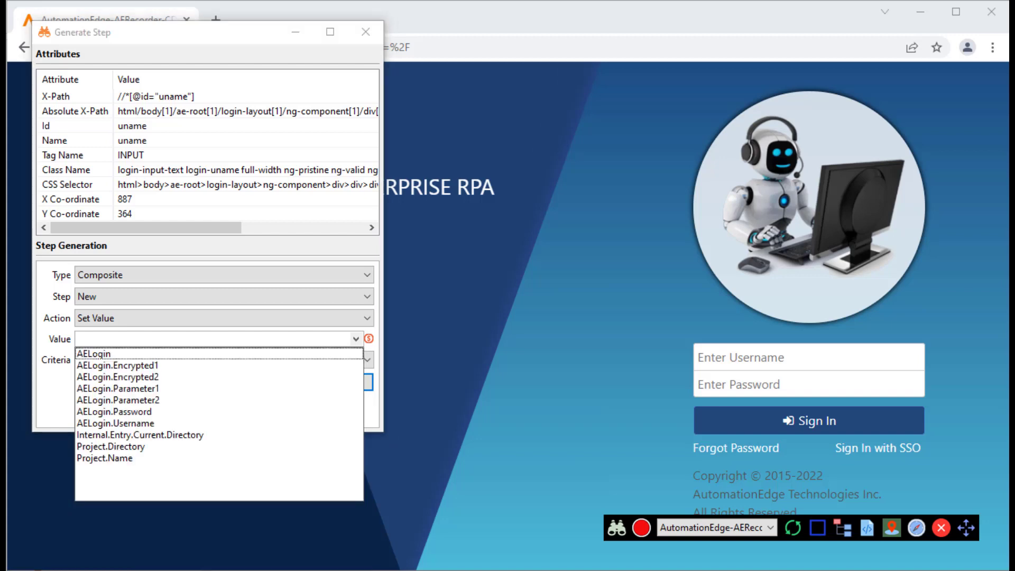
pyautogui.click(118, 423)
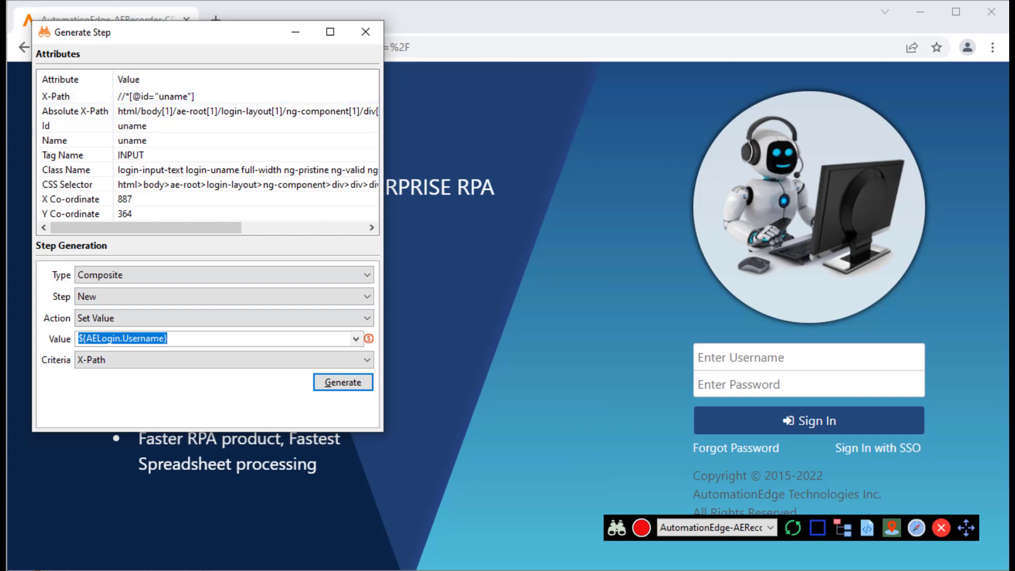
pyautogui.click(343, 381)
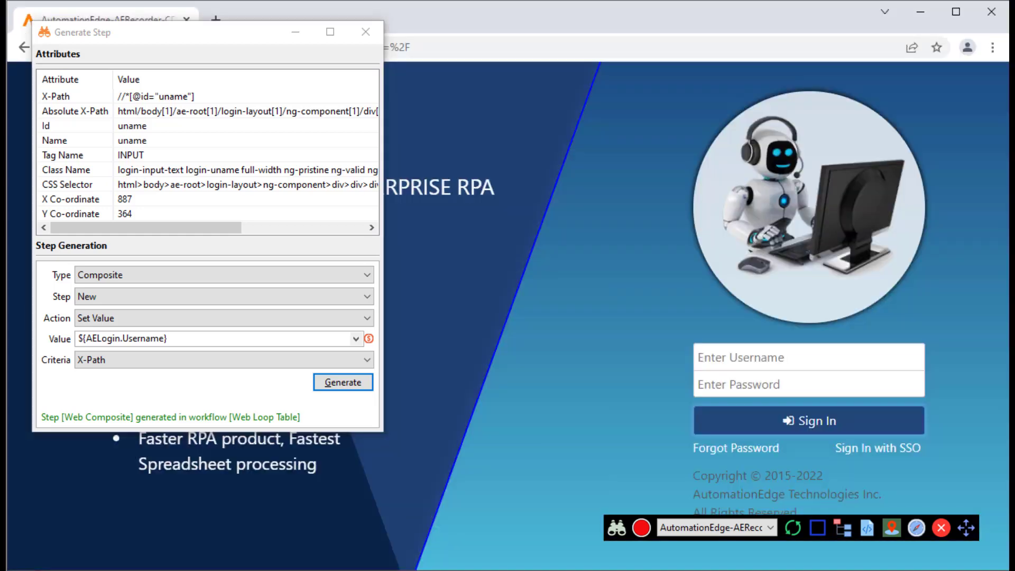
pyautogui.click(808, 383)
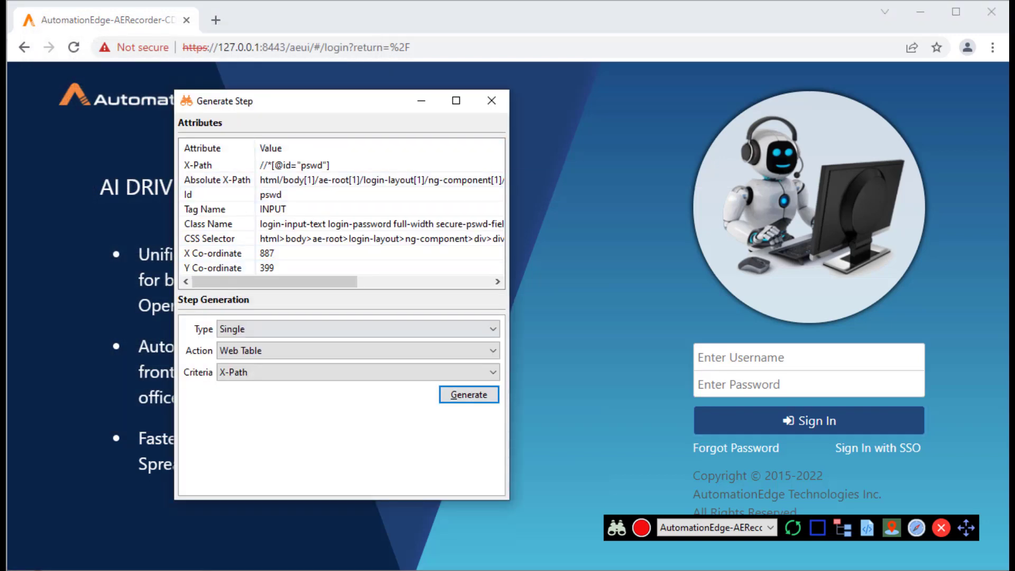
# - Add a Set Value action for the captured password field to the Web Composite step
pyautogui.click(355, 329)
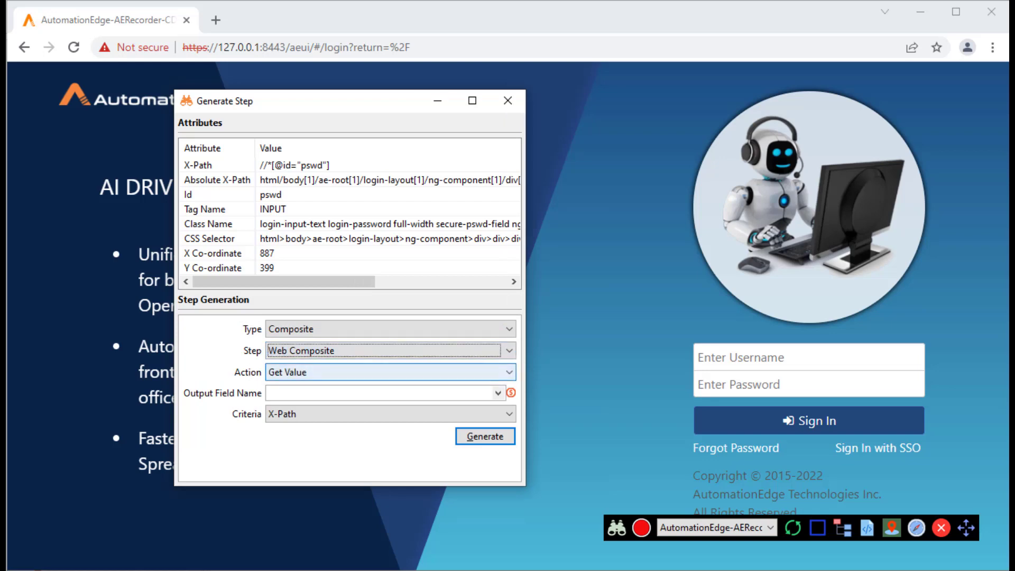
pyautogui.click(388, 371)
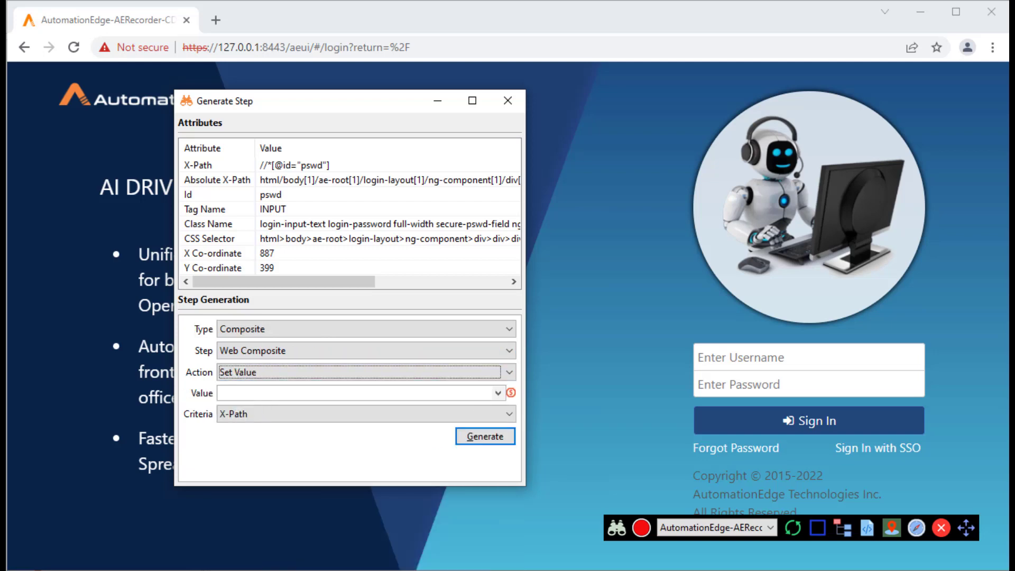
pyautogui.click(357, 394)
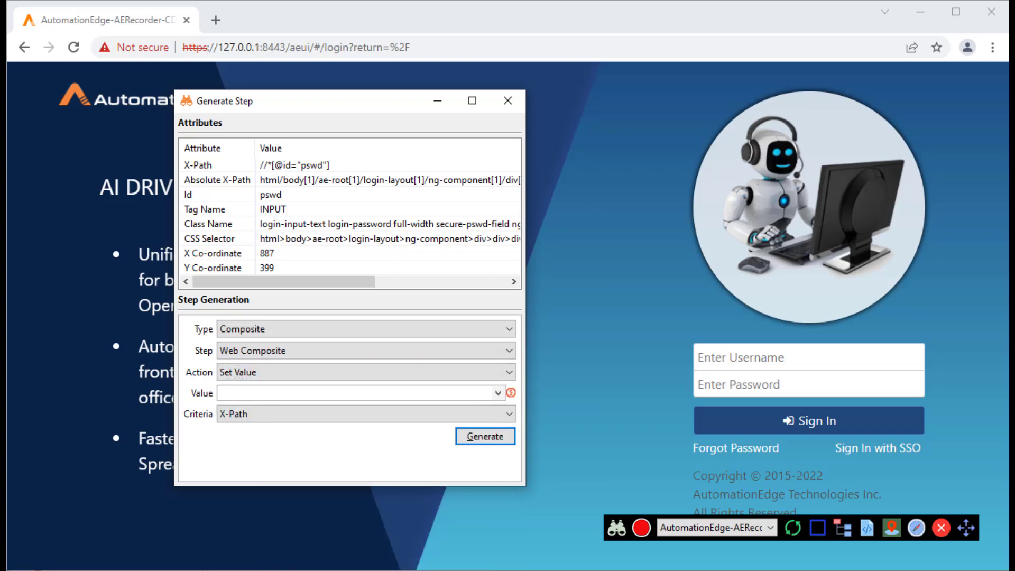
pyautogui.click(350, 393)
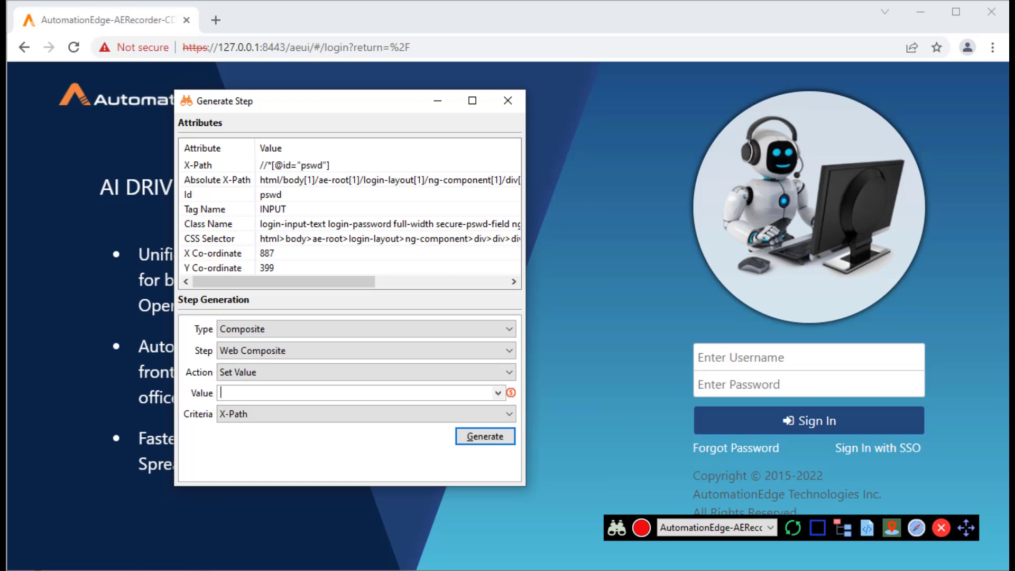
pyautogui.click(484, 435)
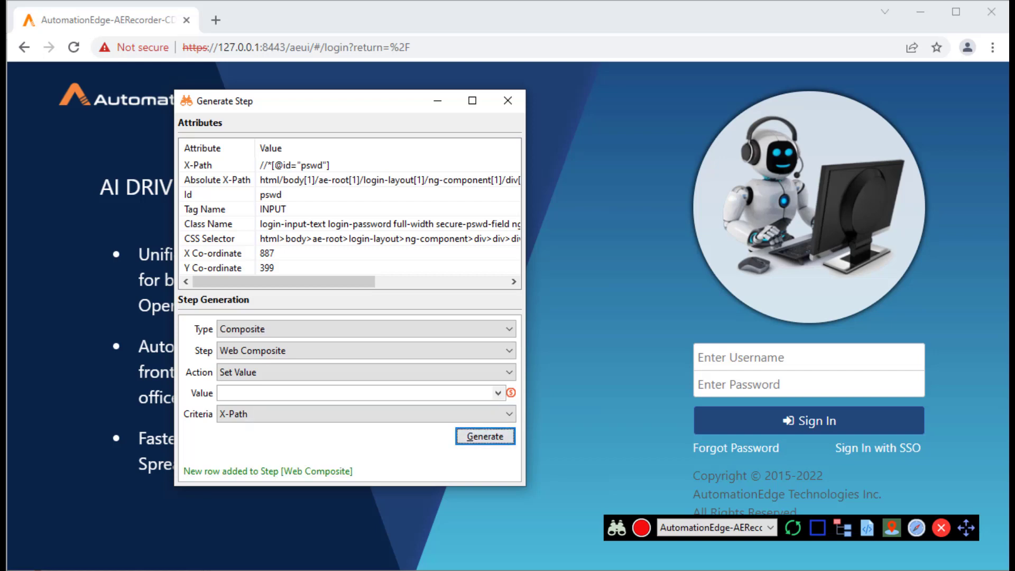
# - Capture the Sign In button and add a Click action on it to the Web Composite step
pyautogui.click(808, 358)
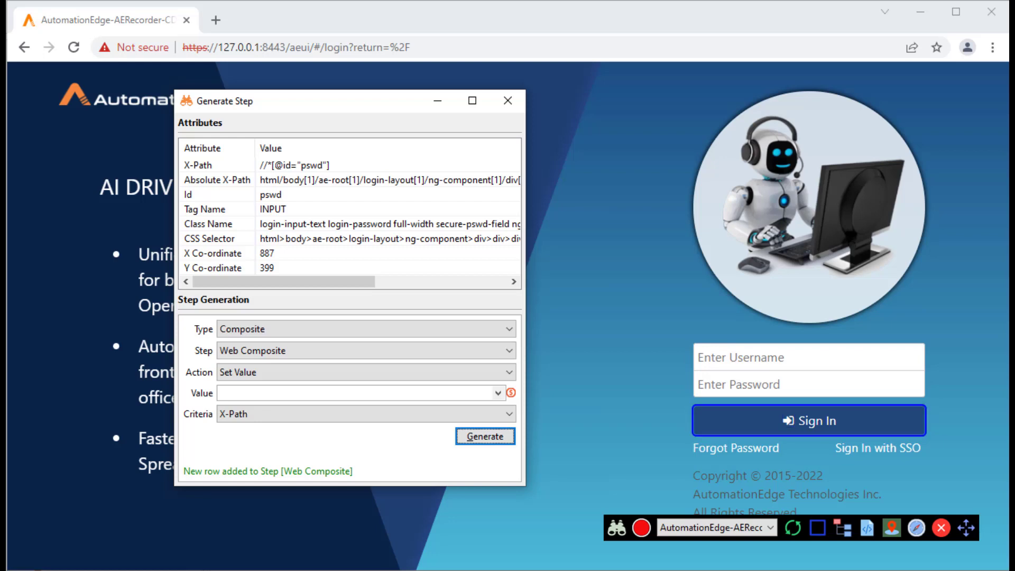
pyautogui.click(807, 420)
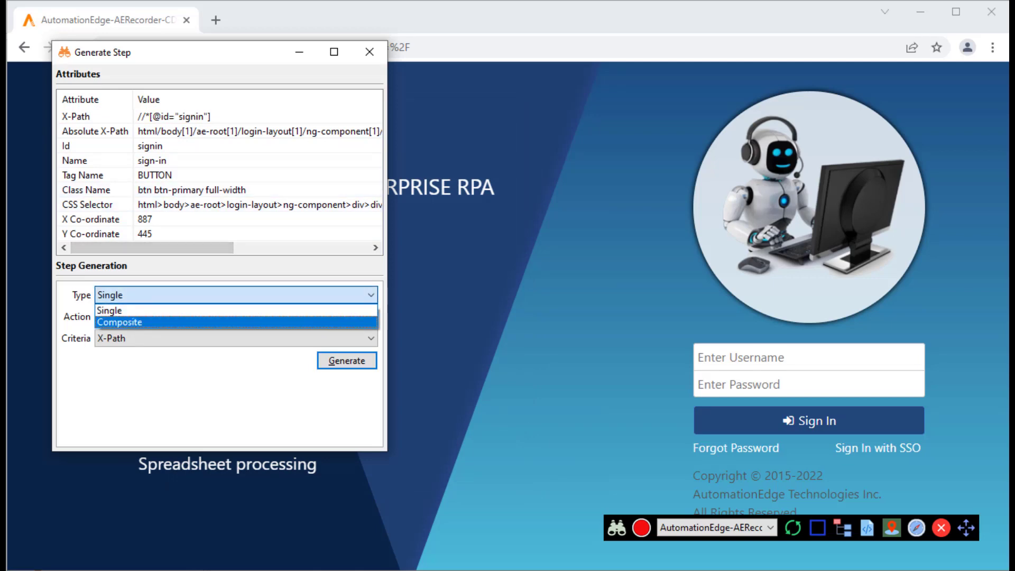
pyautogui.click(118, 323)
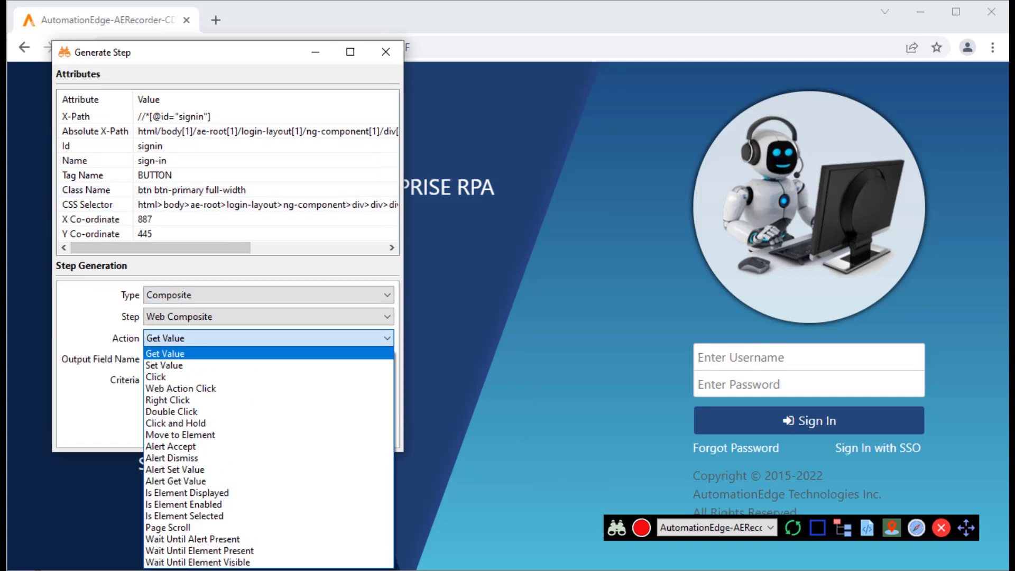
pyautogui.click(156, 377)
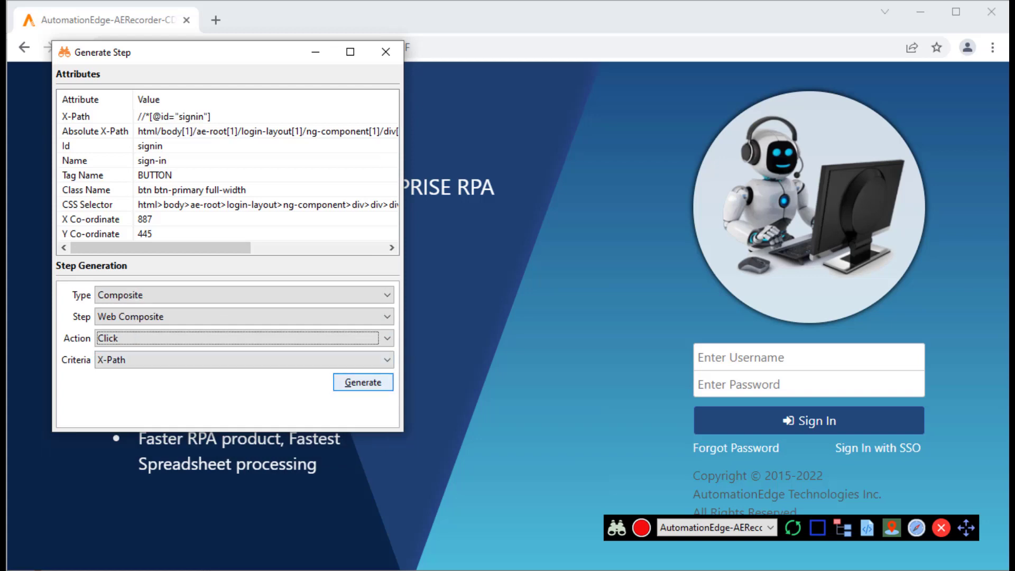
pyautogui.click(362, 381)
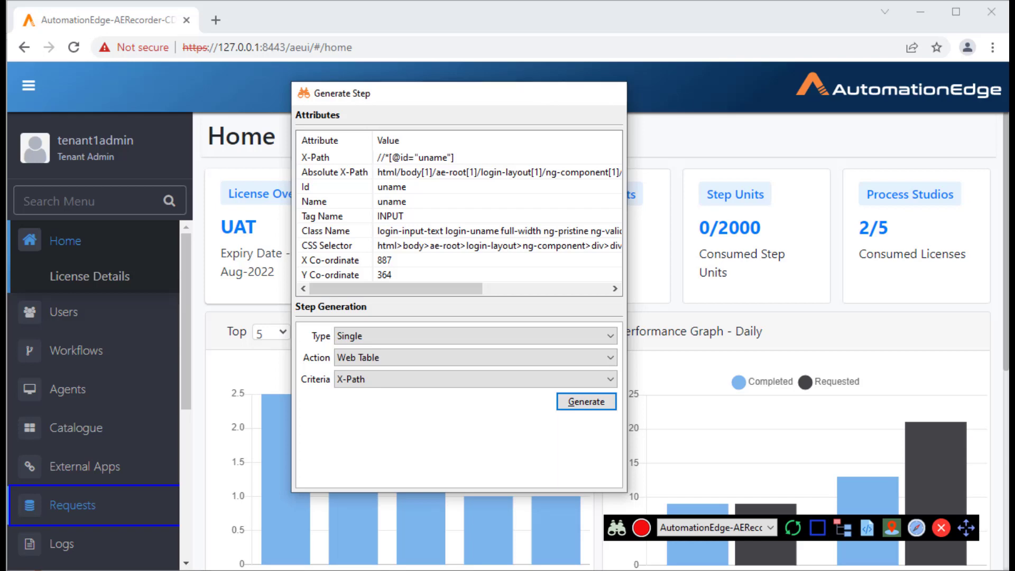
# - Capture the Requests menu item and add Wait Until Element Present and Click actions to Web Composite
pyautogui.click(334, 370)
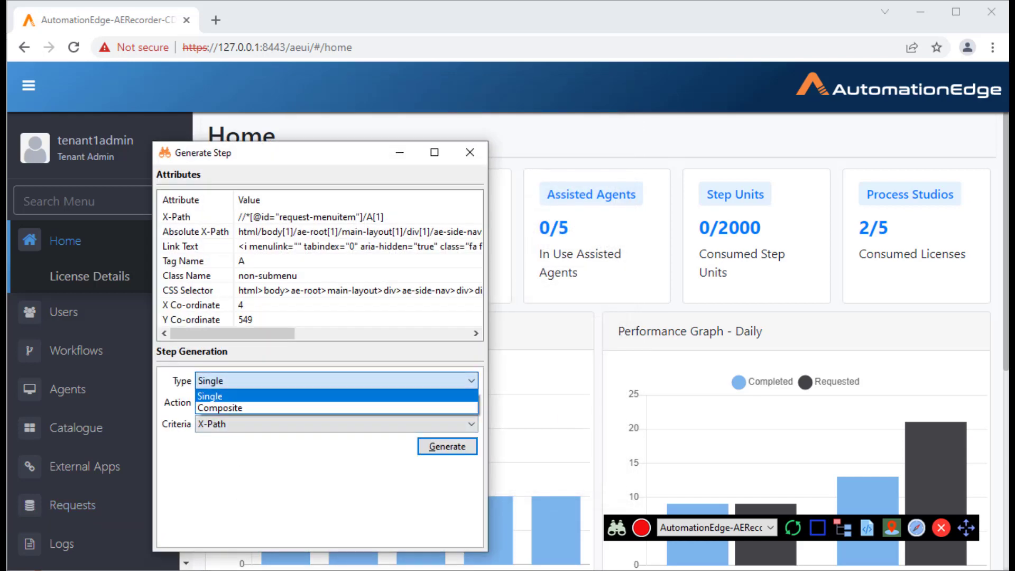
pyautogui.click(220, 407)
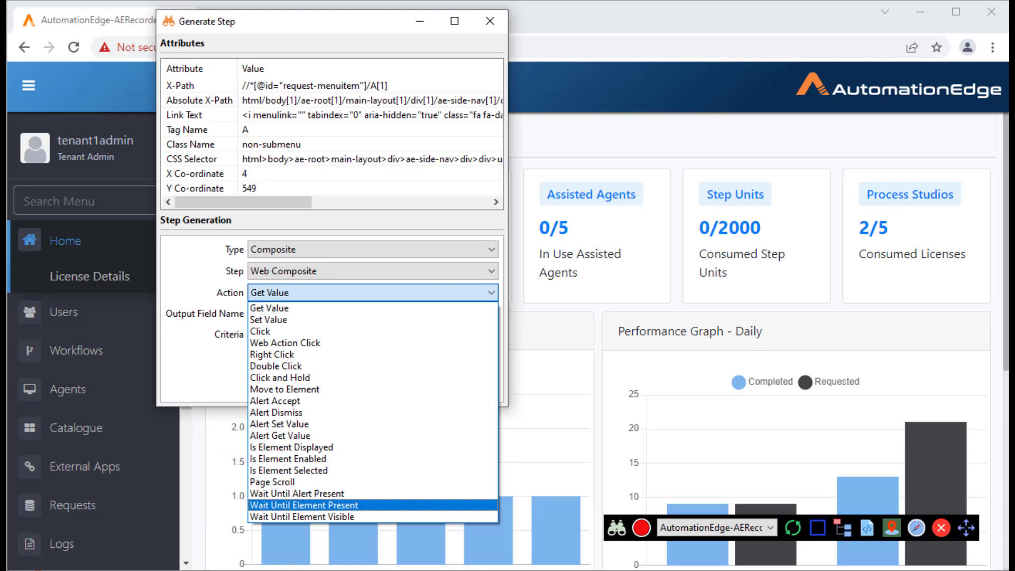
pyautogui.click(375, 504)
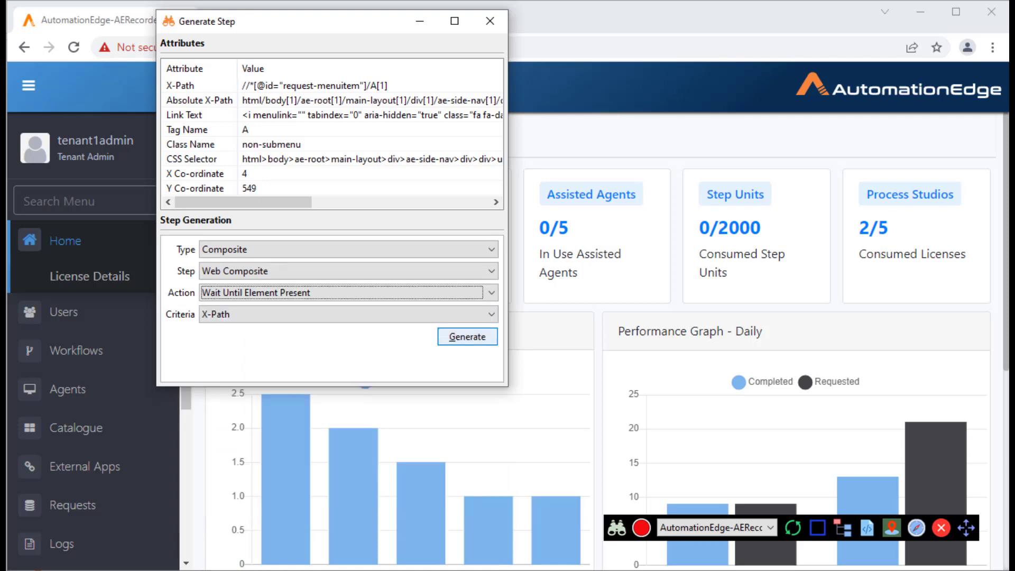
pyautogui.click(467, 336)
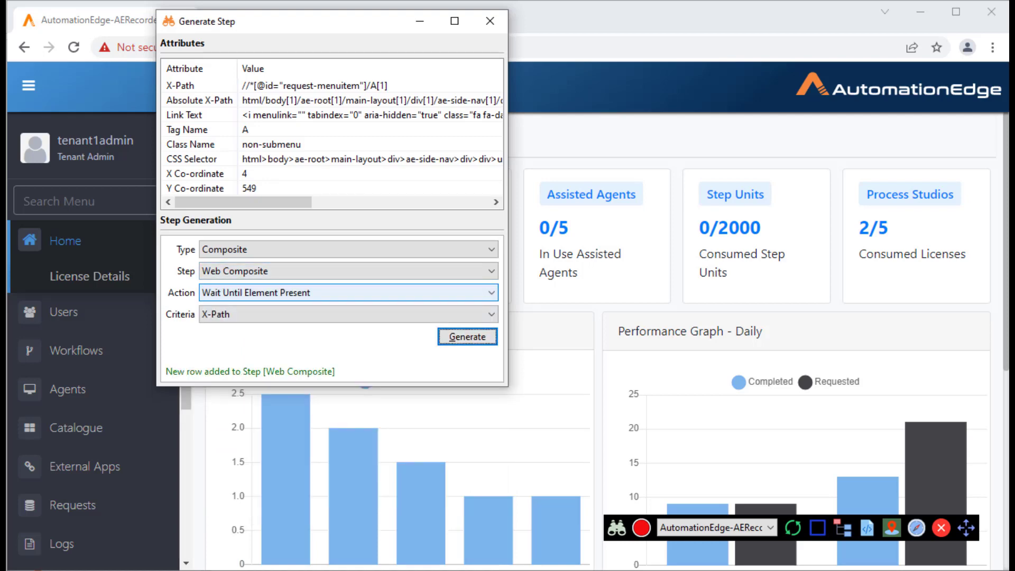
pyautogui.click(348, 292)
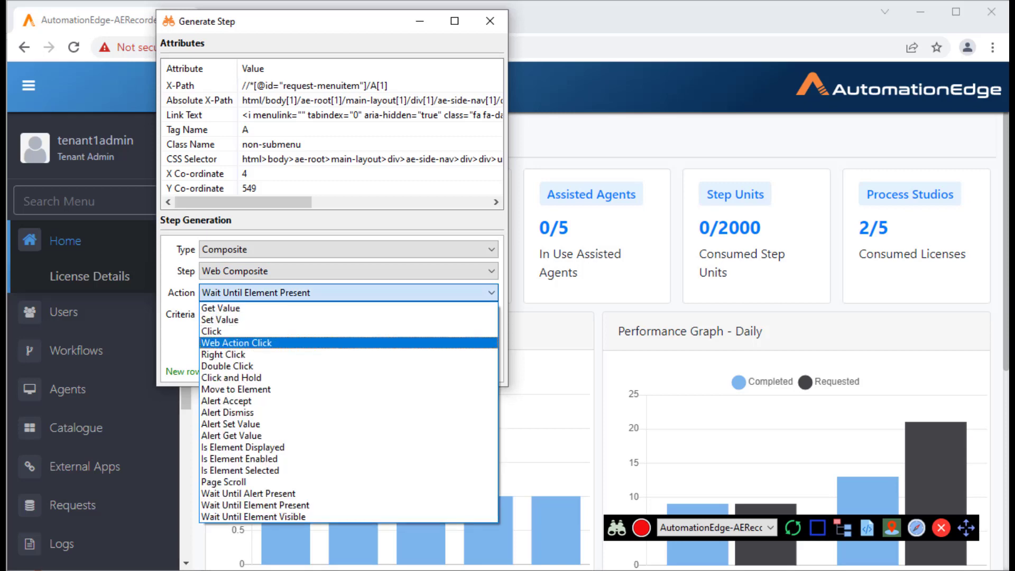
pyautogui.click(211, 332)
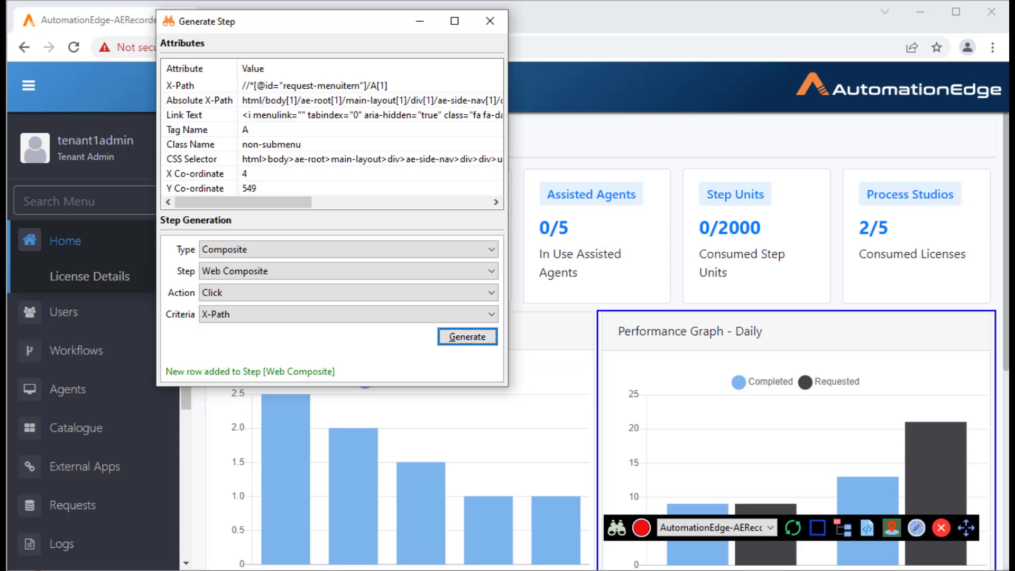
pyautogui.click(490, 21)
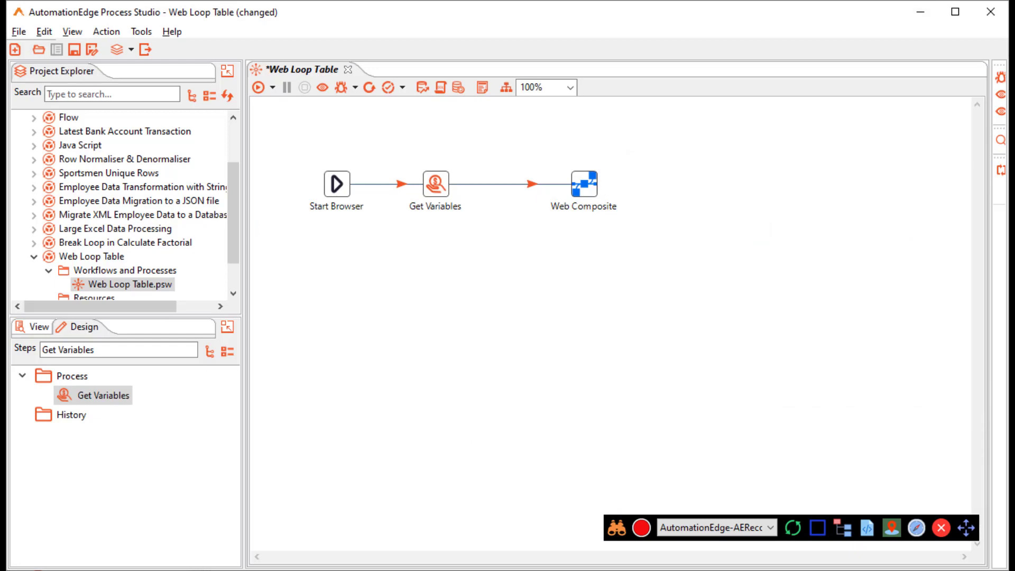
# - Set Web Composite row 1 value to AE Username and row 2 to AE Password
pyautogui.doubleClick(583, 184)
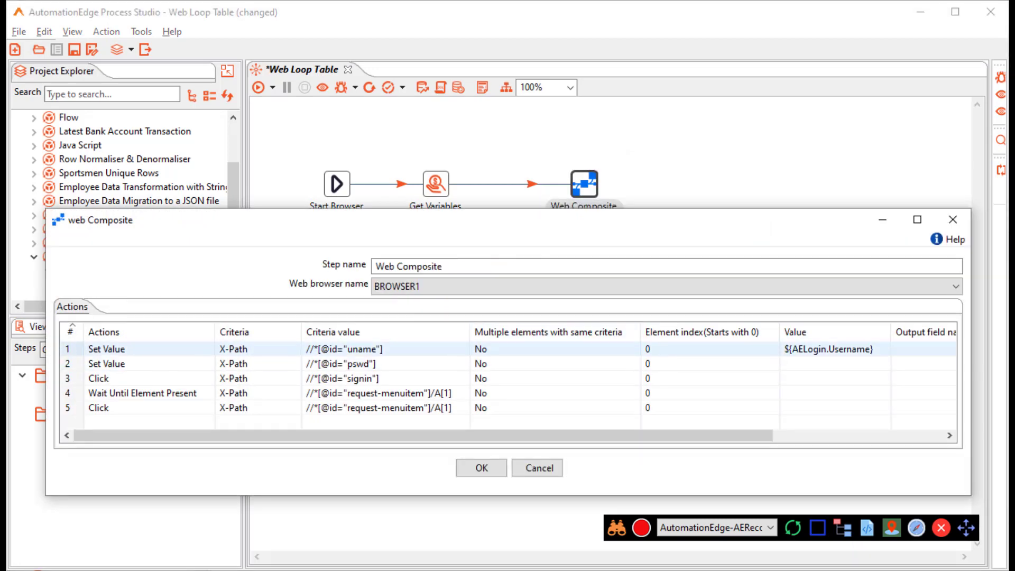
pyautogui.click(886, 348)
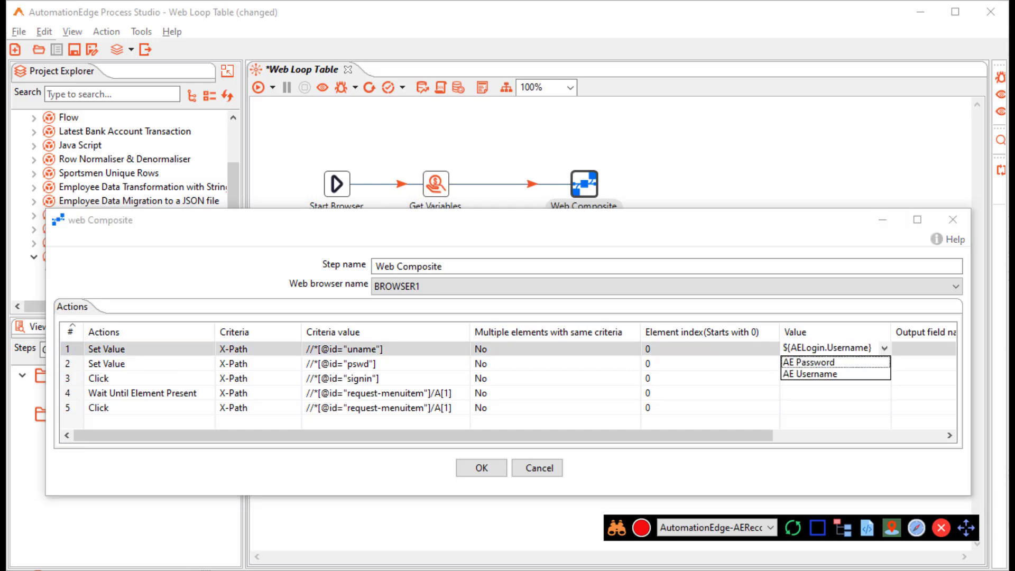
pyautogui.click(805, 373)
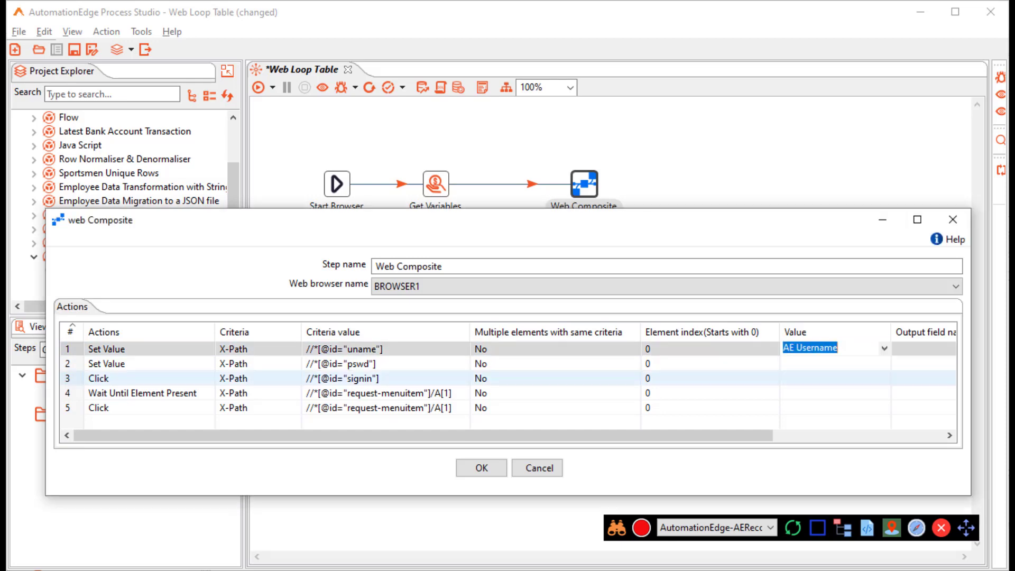
pyautogui.click(882, 363)
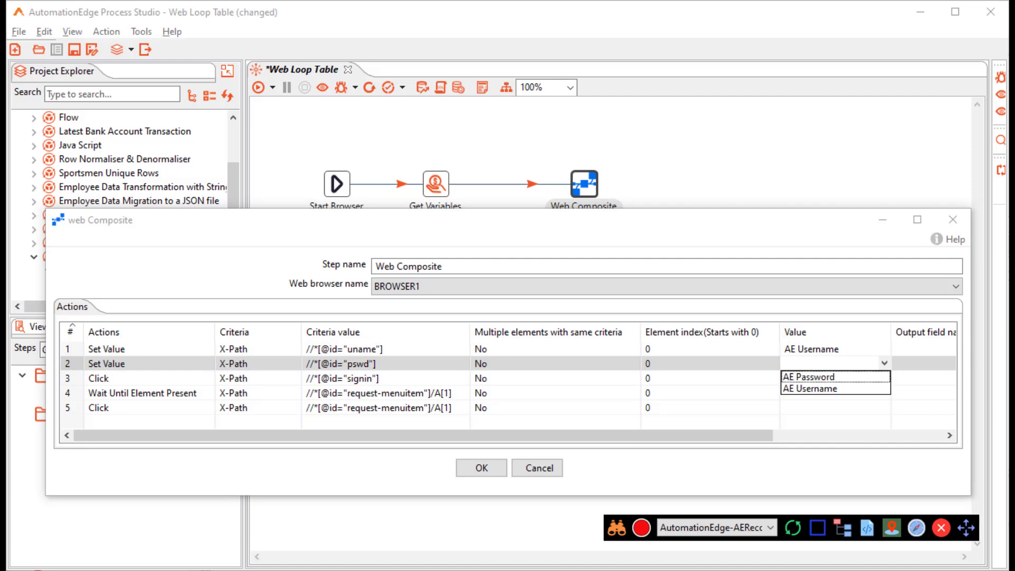
pyautogui.click(808, 376)
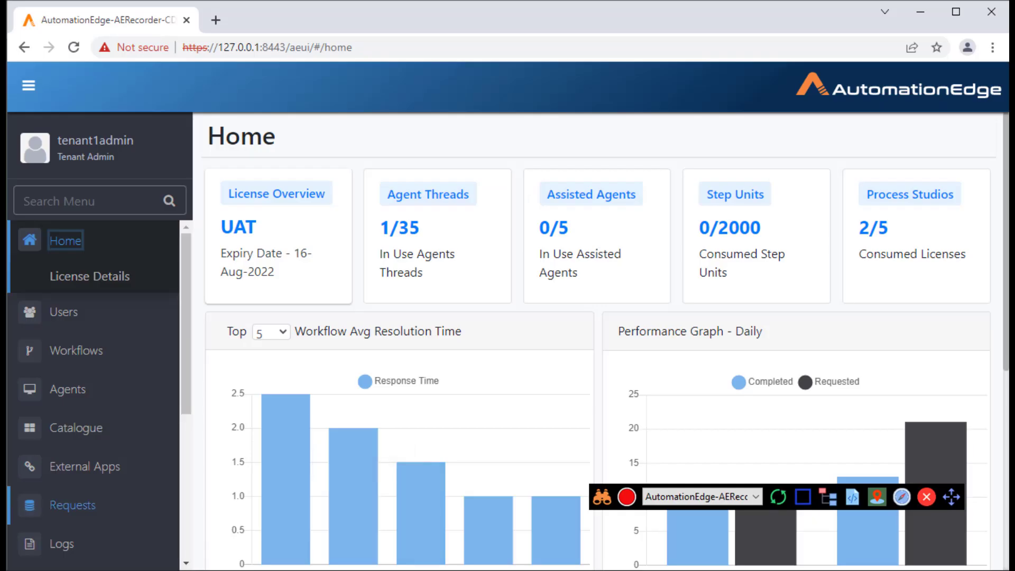
# - Capture the Requests table and generate a Web Loop Table step with X-Path criteria
pyautogui.click(73, 506)
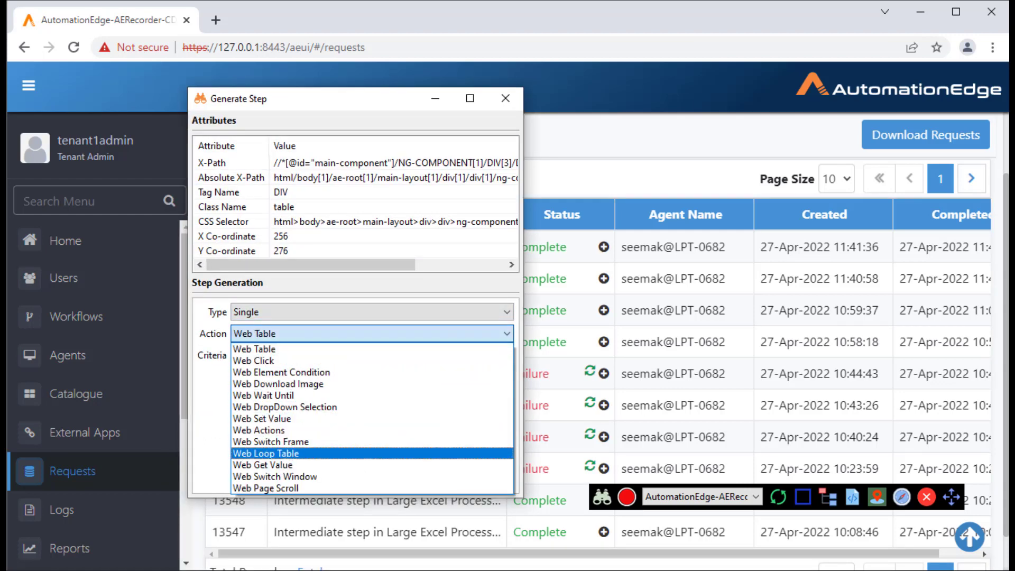
pyautogui.click(265, 454)
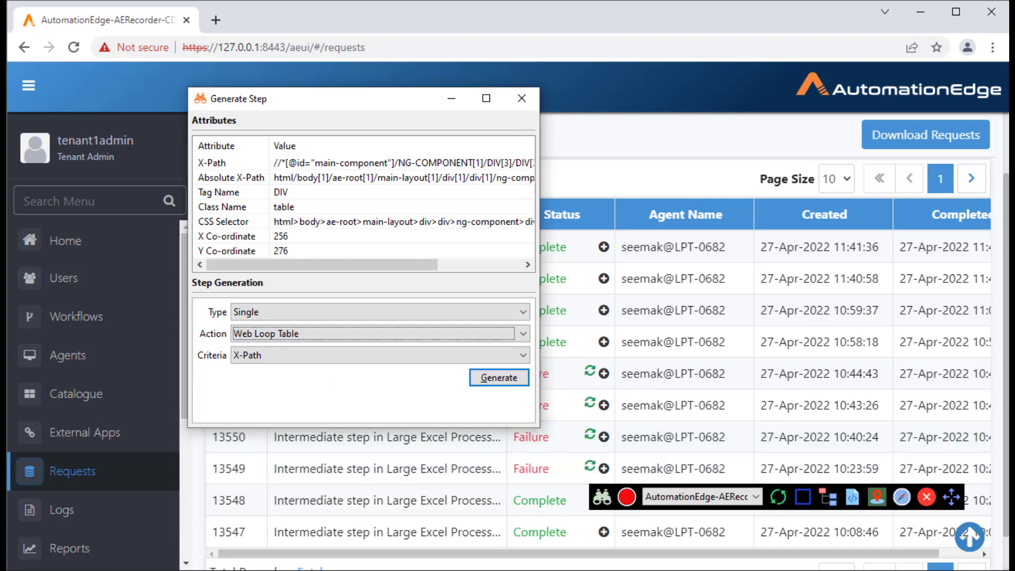
pyautogui.click(498, 378)
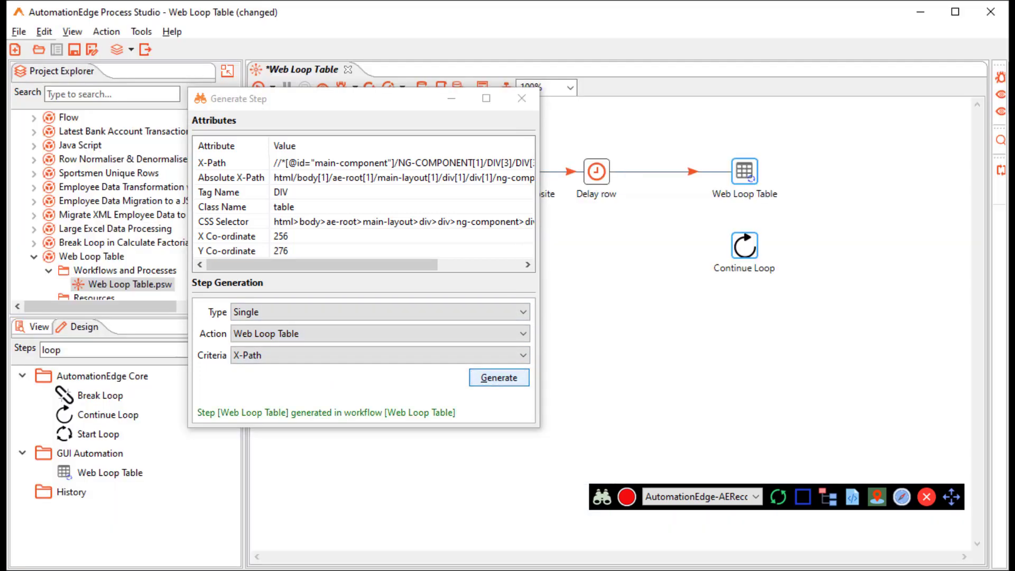
# - Map column indexes 0, 1, 2 to outputs Id, Workflow Name and Status in Web Loop Table
pyautogui.click(521, 99)
pyautogui.write('exit browser')
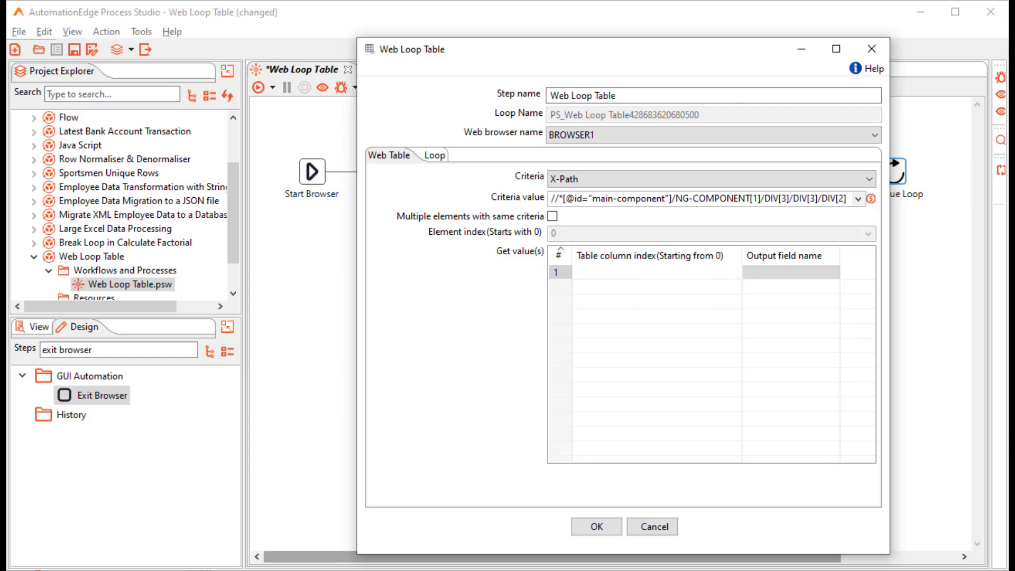
pyautogui.write('1')
pyautogui.click(656, 272)
pyautogui.write('0')
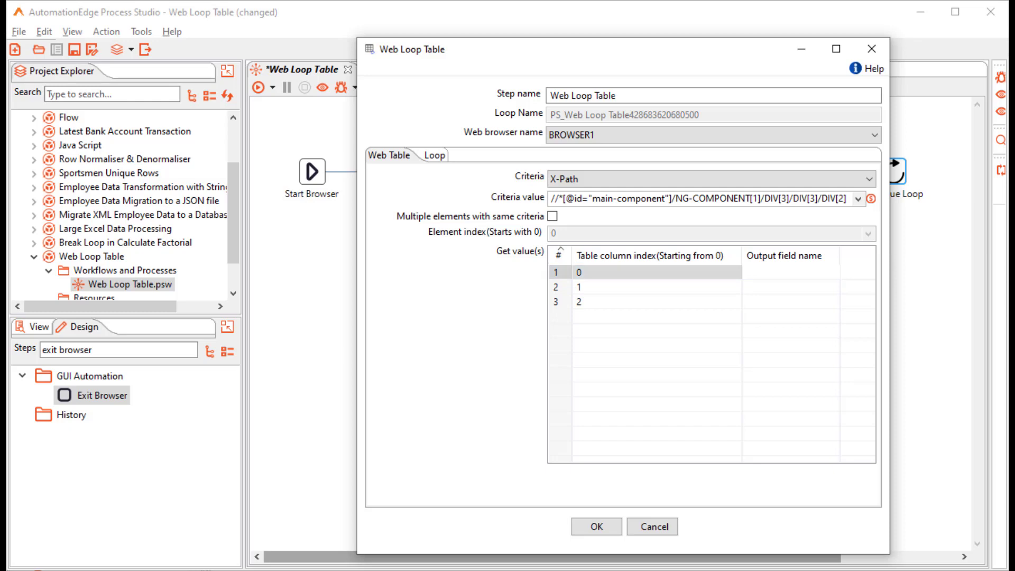
pyautogui.write('Workflow Name')
pyautogui.click(791, 301)
pyautogui.write('S')
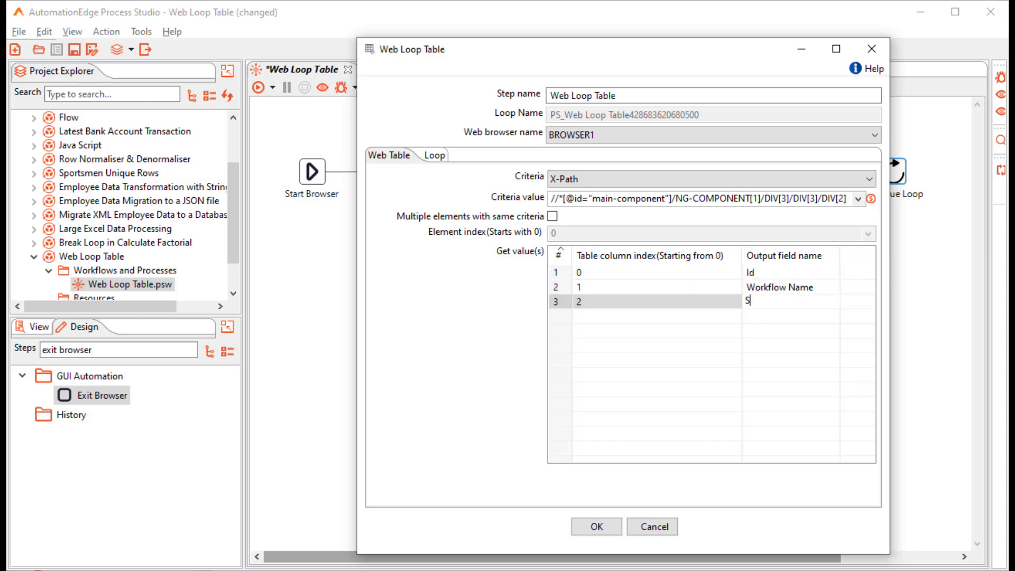
# - Enable Conditional Loop on Status = Com... (completed) and confirm the step settings
pyautogui.click(425, 155)
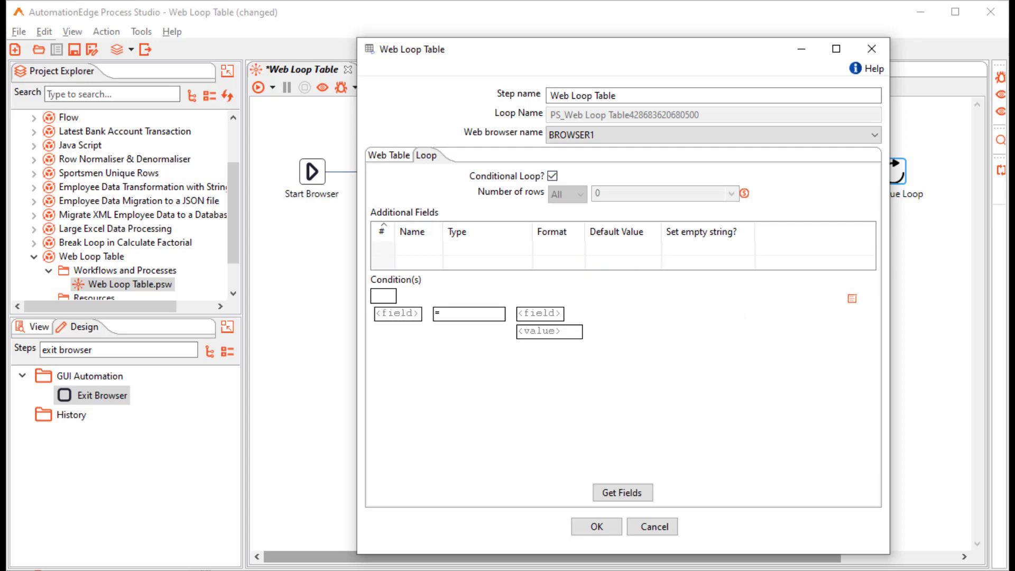
pyautogui.click(397, 314)
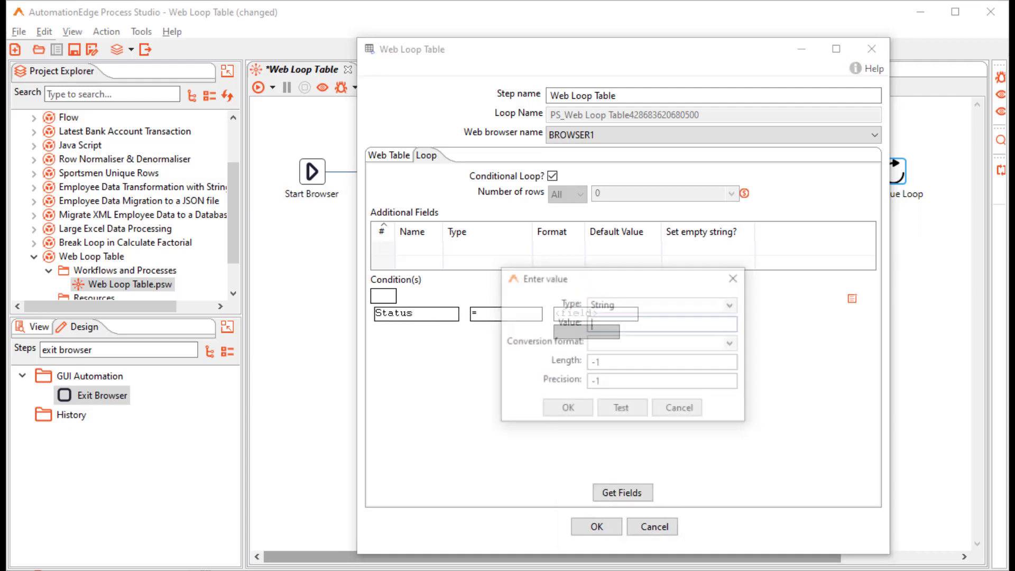
pyautogui.write('Com')
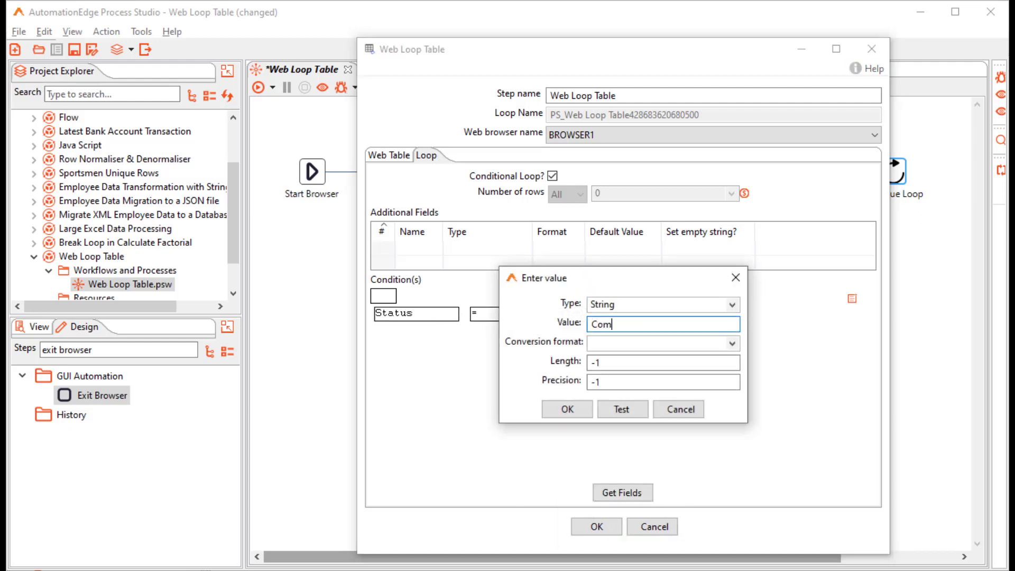
pyautogui.click(389, 154)
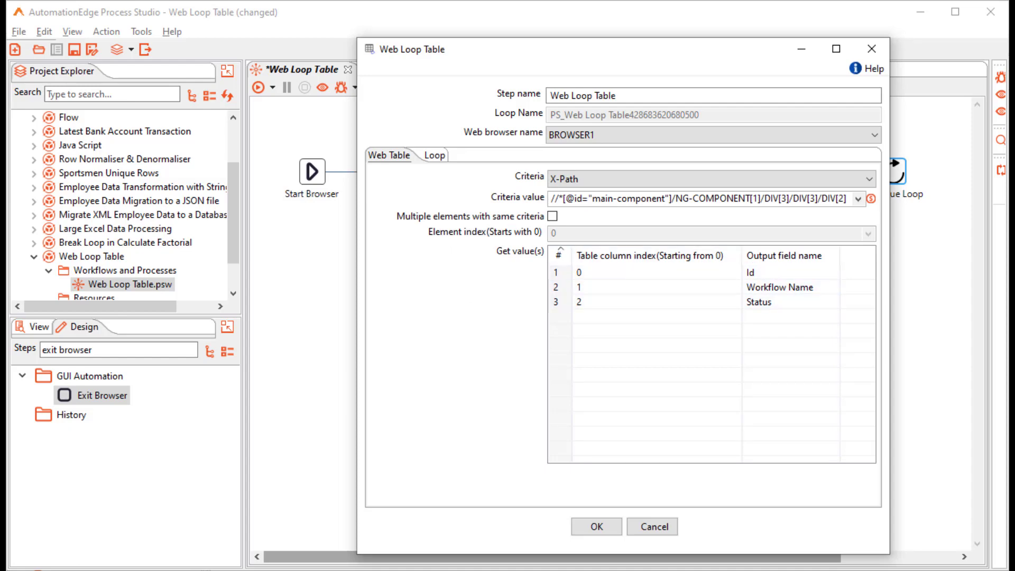
pyautogui.click(426, 156)
pyautogui.write('text')
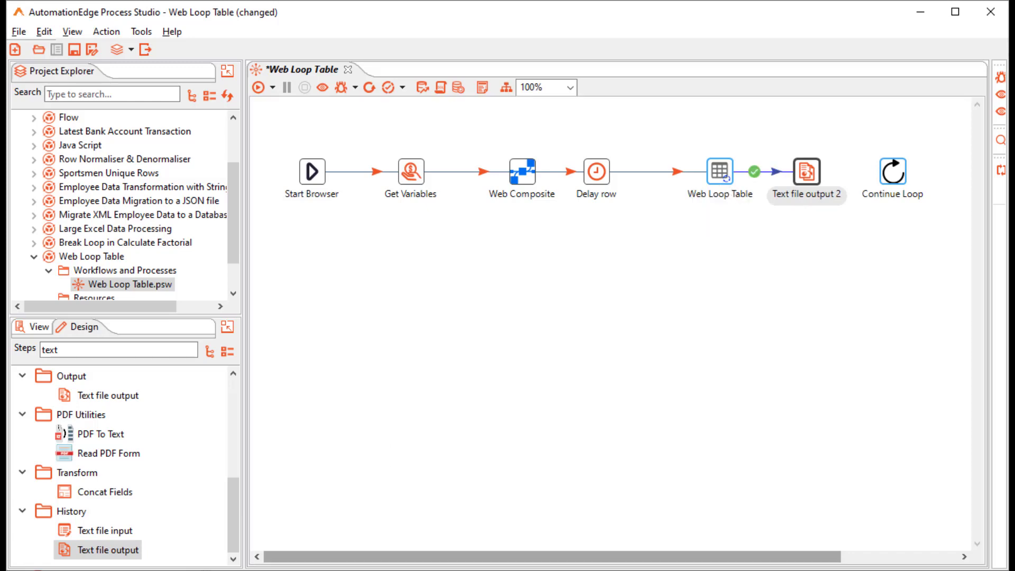
# - Hop Web Loop Table to Text file output on TRUE and to Exit Browser on FALSE
pyautogui.click(807, 175)
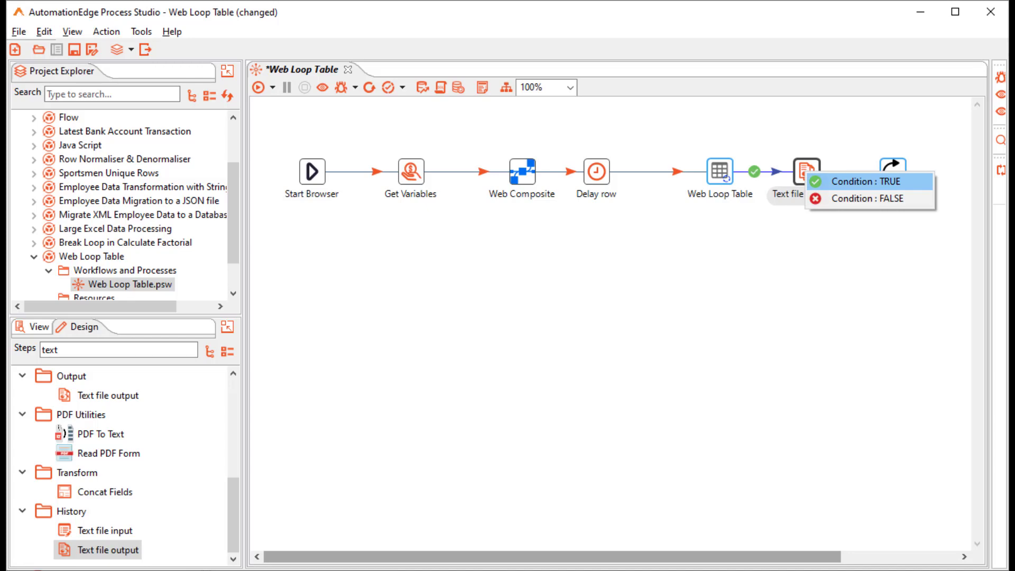
pyautogui.click(850, 181)
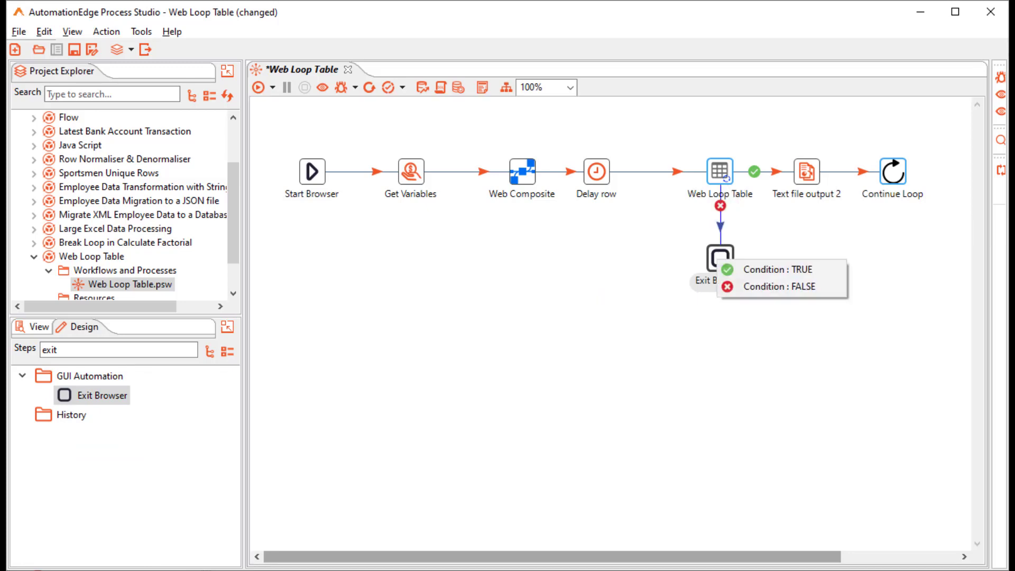
pyautogui.moveTo(780, 286)
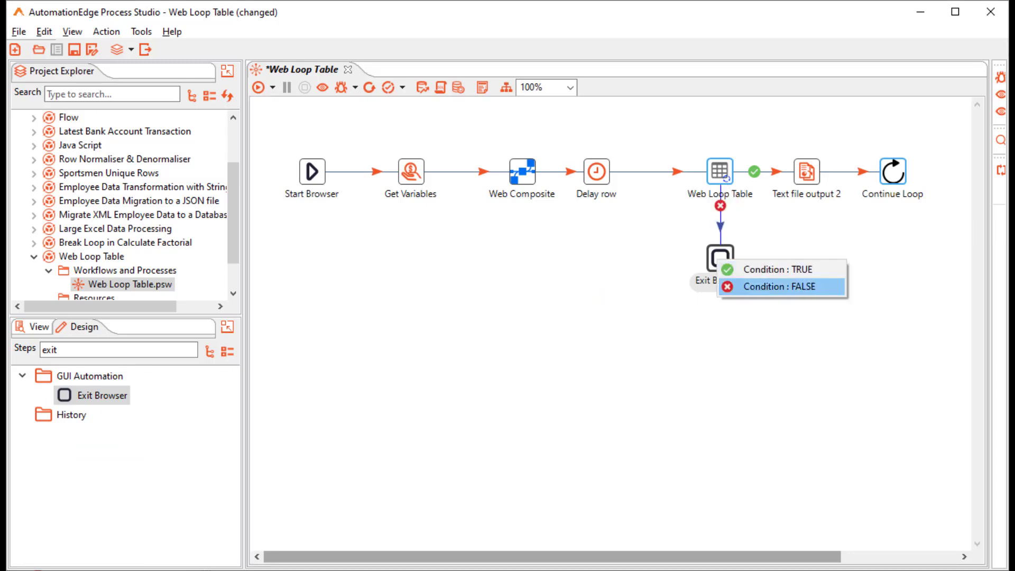
pyautogui.click(781, 287)
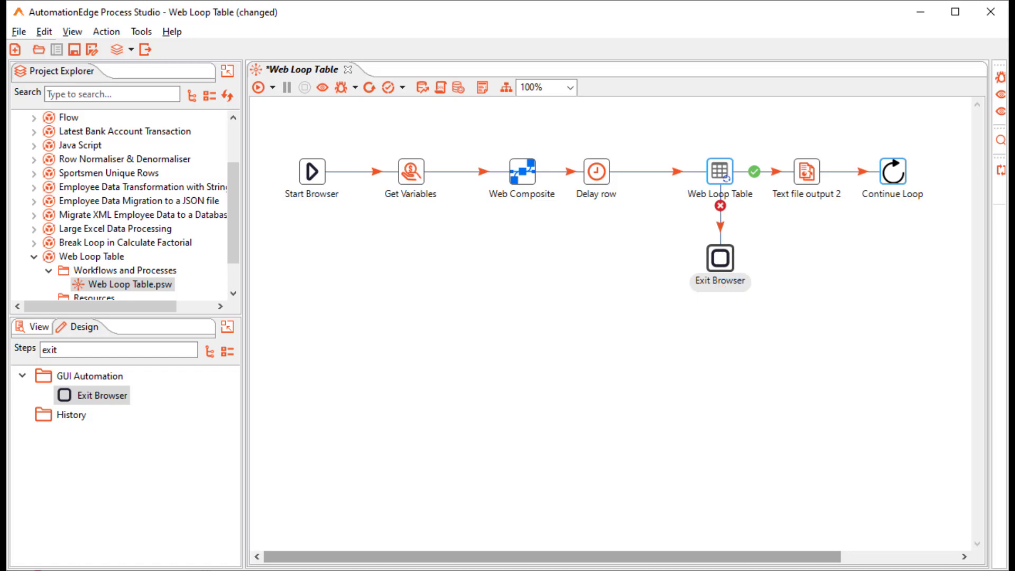
pyautogui.doubleClick(806, 172)
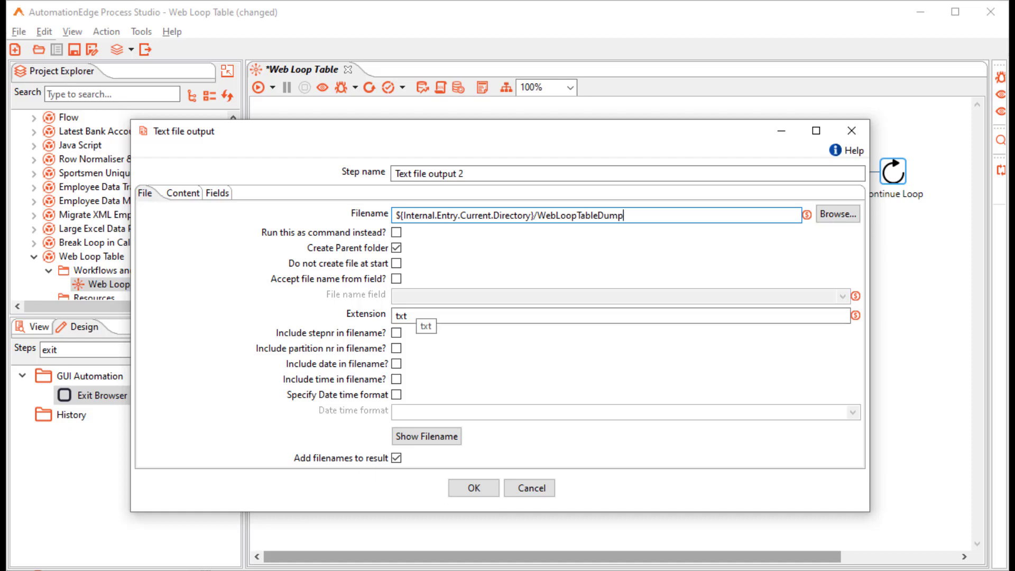
# - Enable Append and fetch the Id, Workflow Name and Status fields into Text file output 2
pyautogui.click(183, 192)
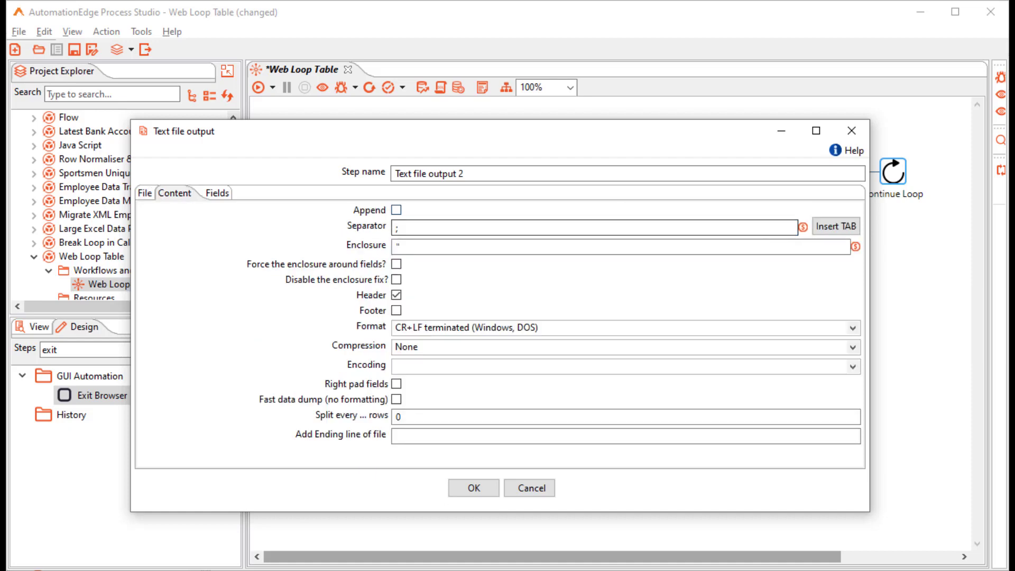
pyautogui.click(396, 210)
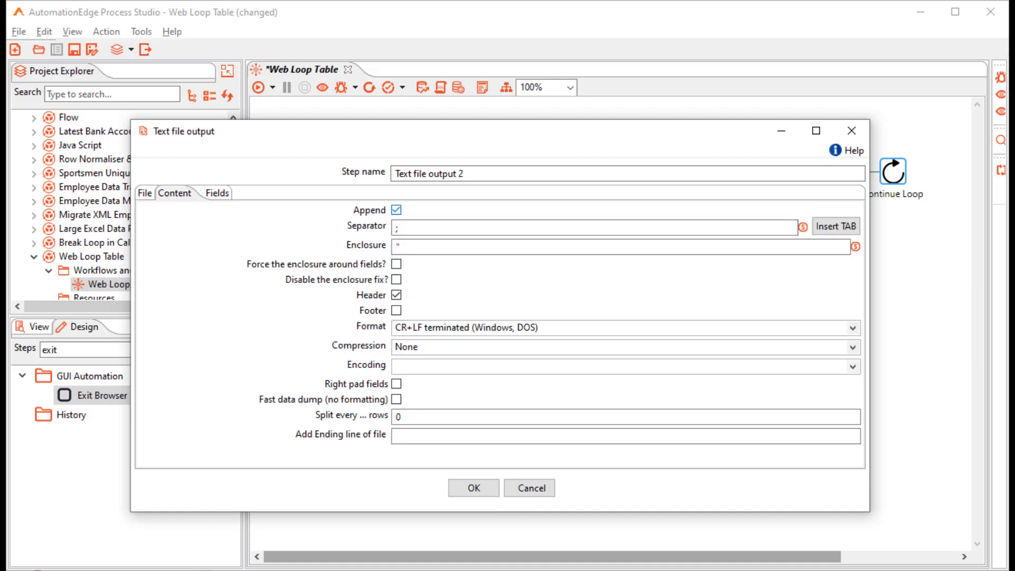
pyautogui.click(209, 193)
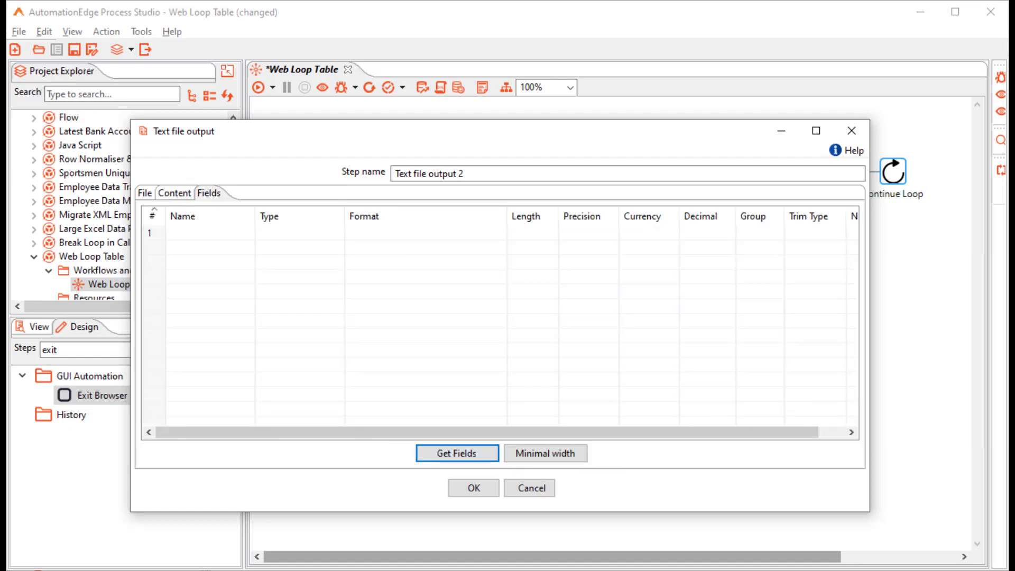
pyautogui.click(457, 454)
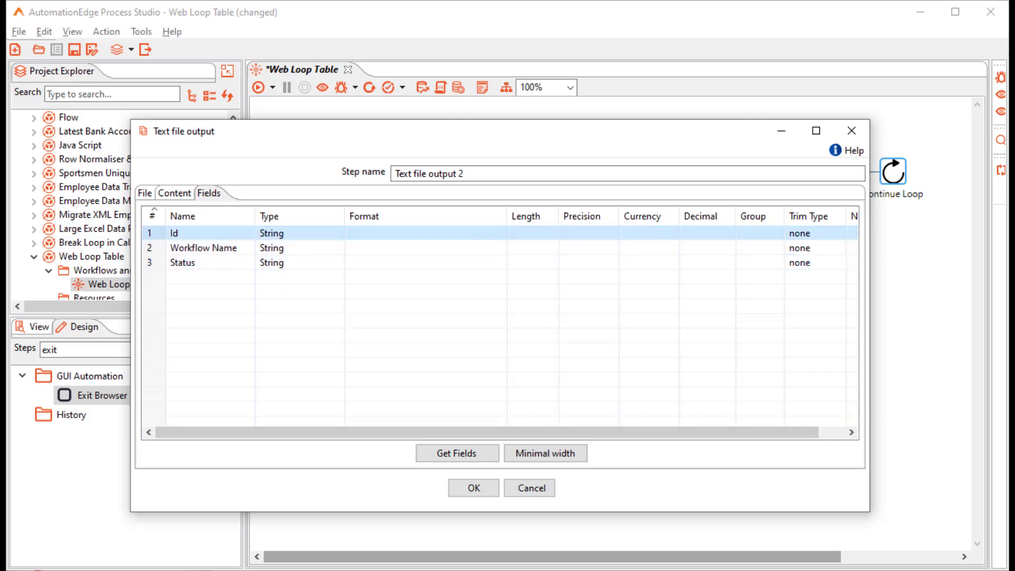
pyautogui.click(473, 487)
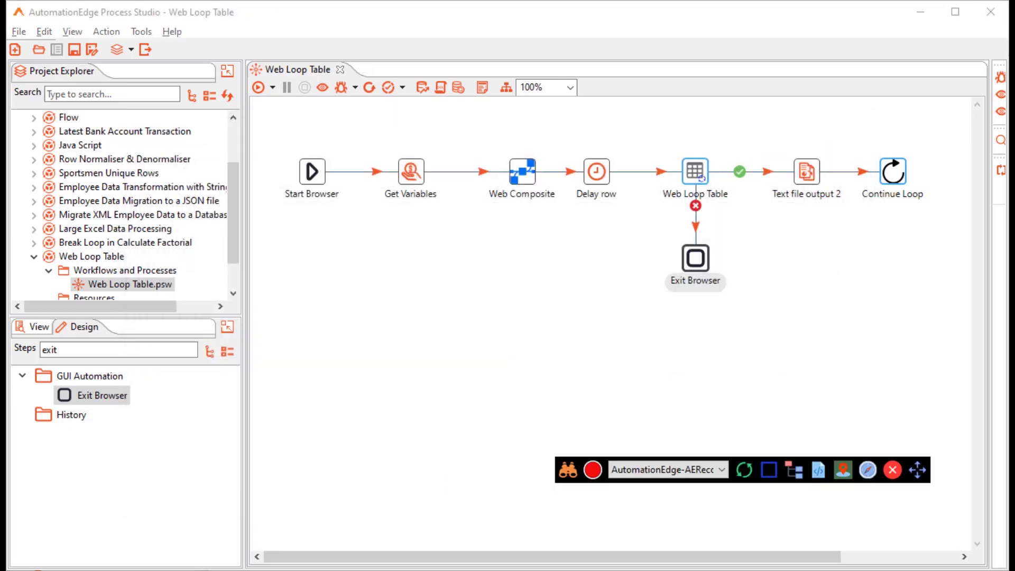
# - Run the workflow, agreeing to close GUI Spy, until all steps finish with 6 rows written
pyautogui.click(890, 470)
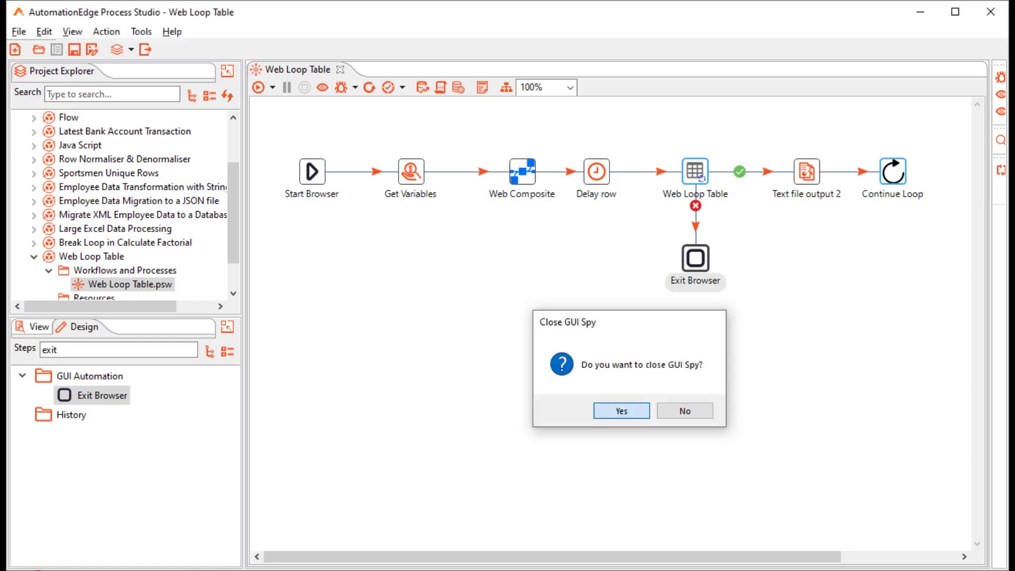
pyautogui.click(620, 411)
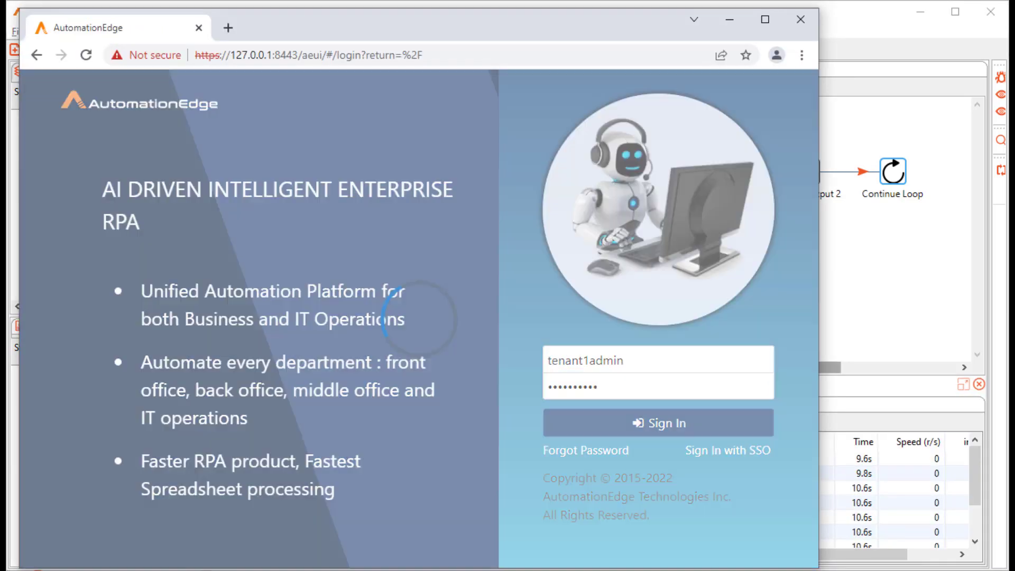
pyautogui.click(657, 423)
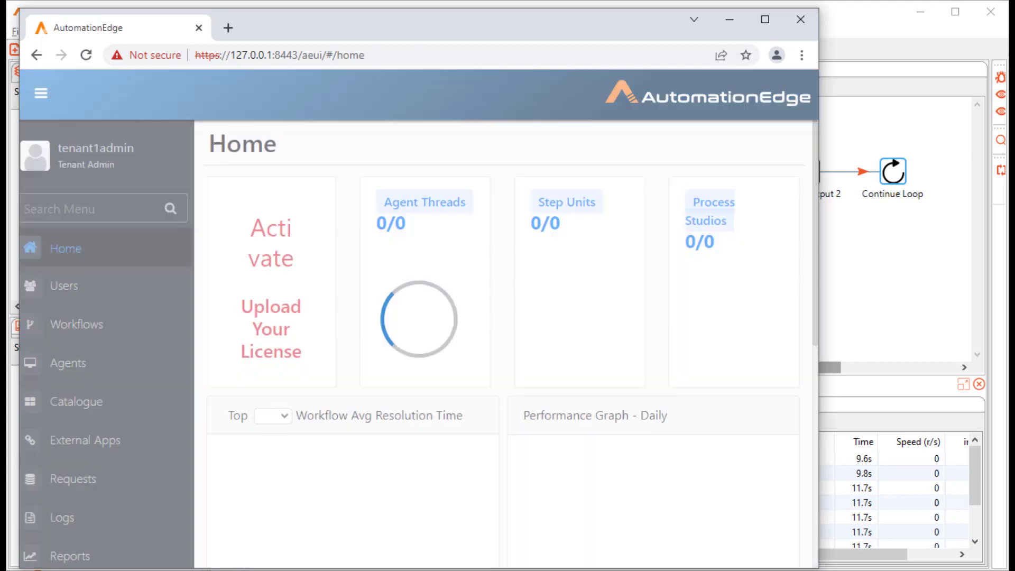
pyautogui.click(73, 478)
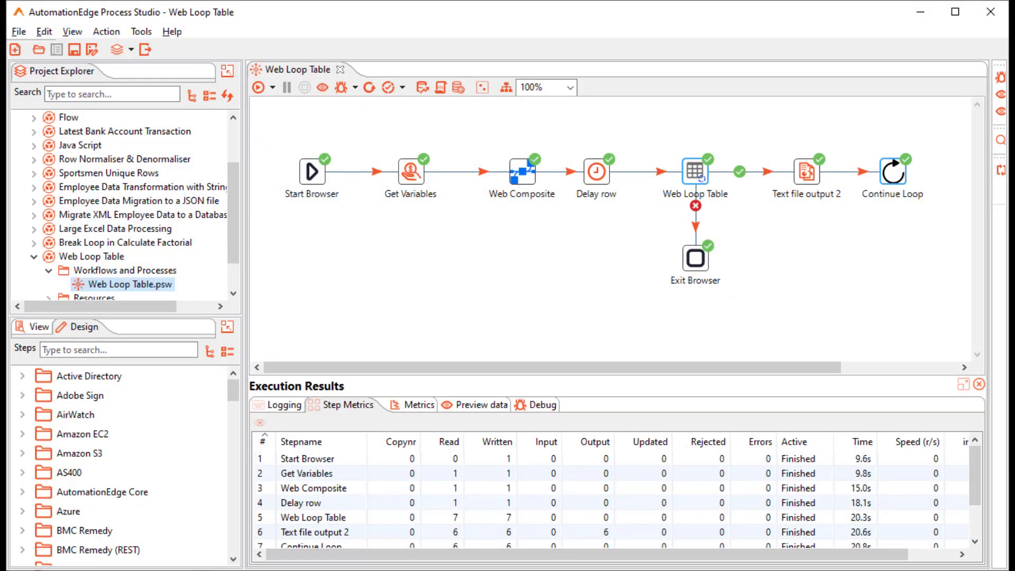
# - Preview the six Complete request rows from Web Loop Table and Text file output 2
pyautogui.click(481, 404)
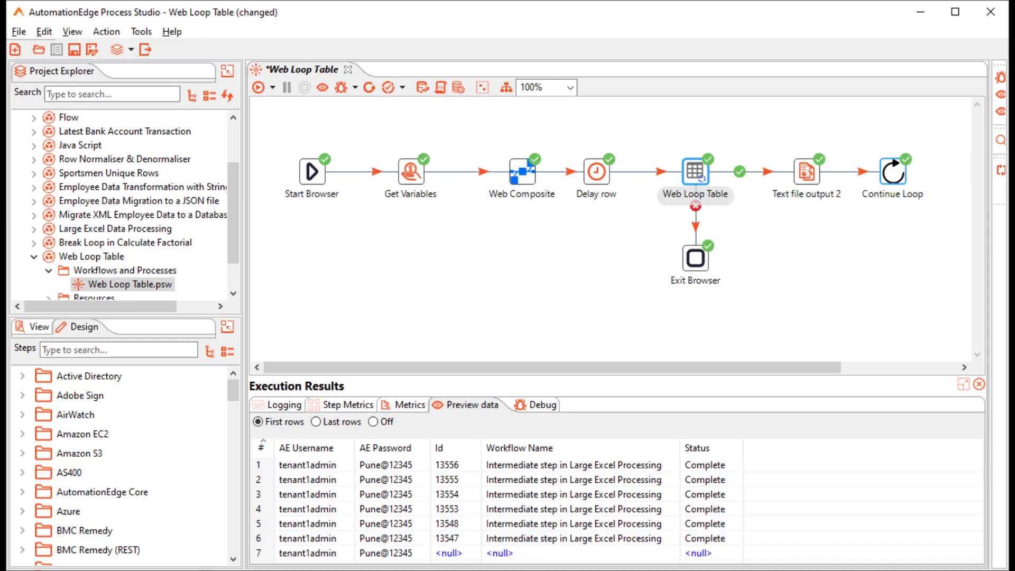
pyautogui.click(806, 173)
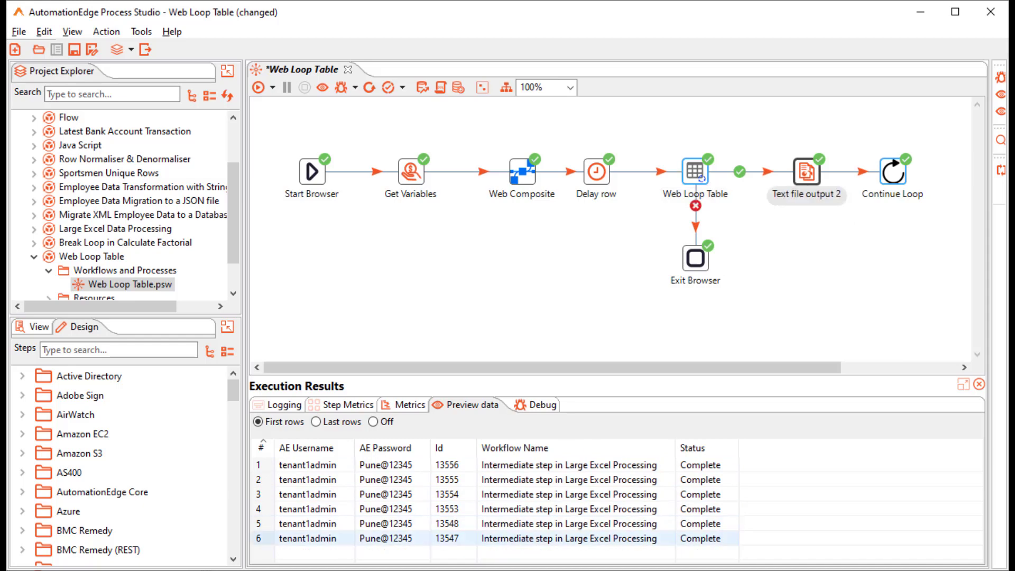